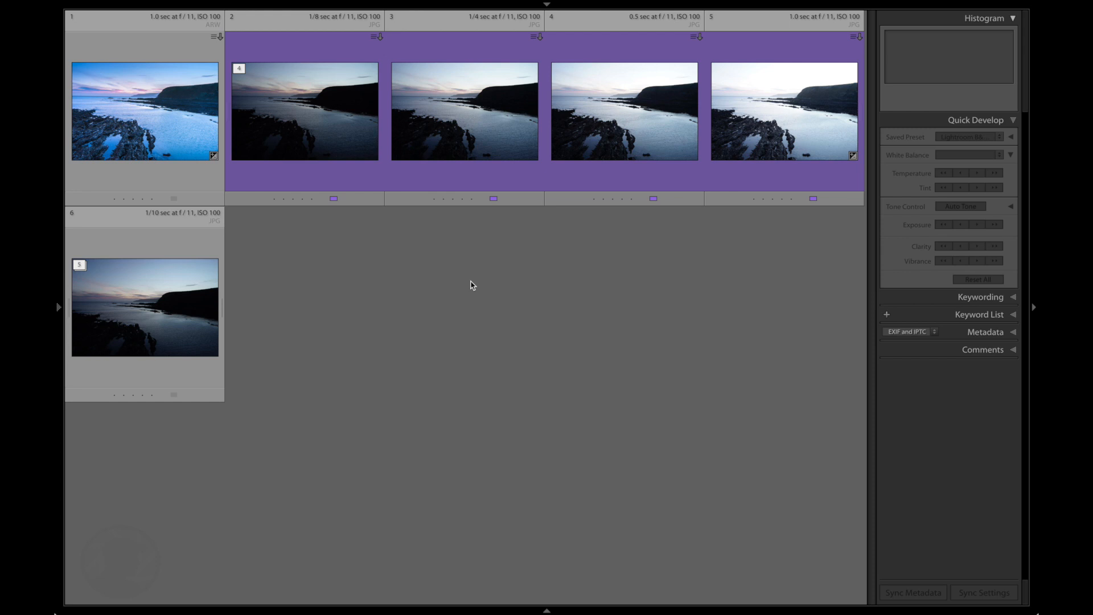
mouse_move(459, 281)
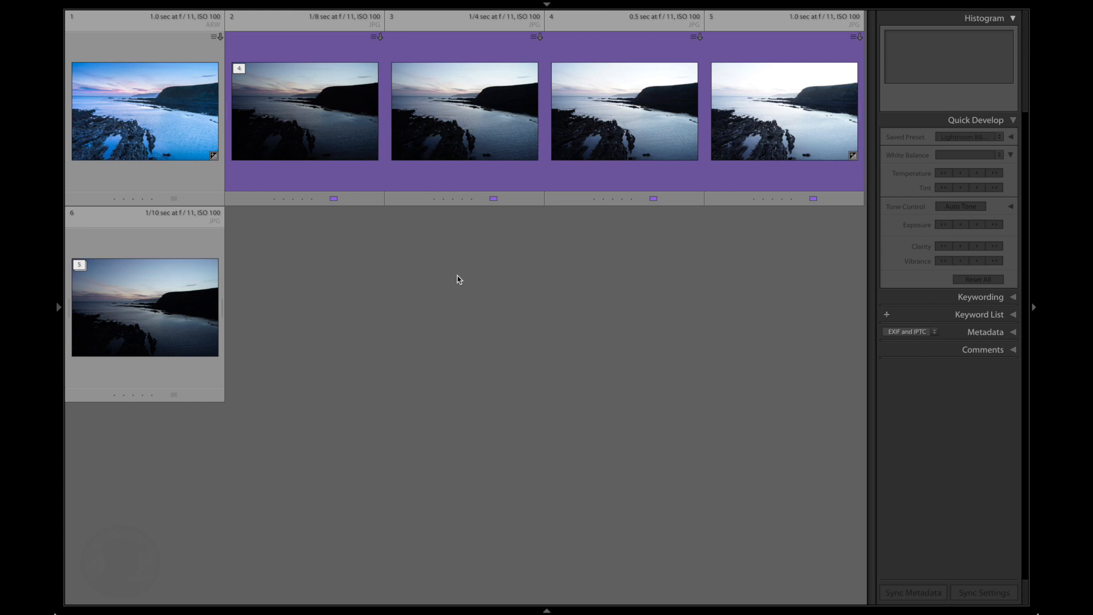
mouse_move(413, 340)
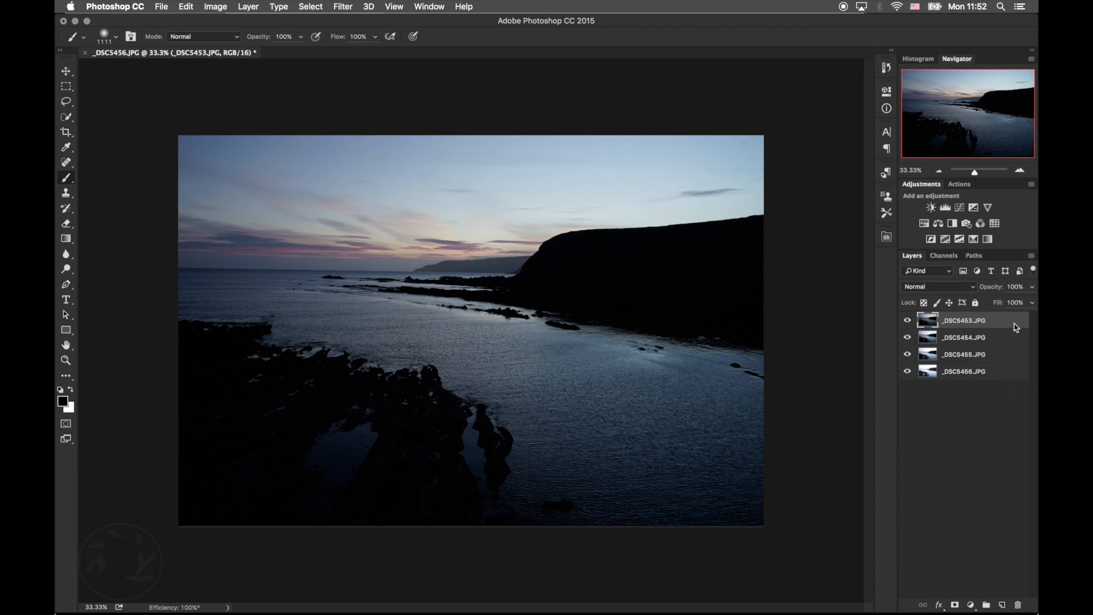
mouse_move(742, 328)
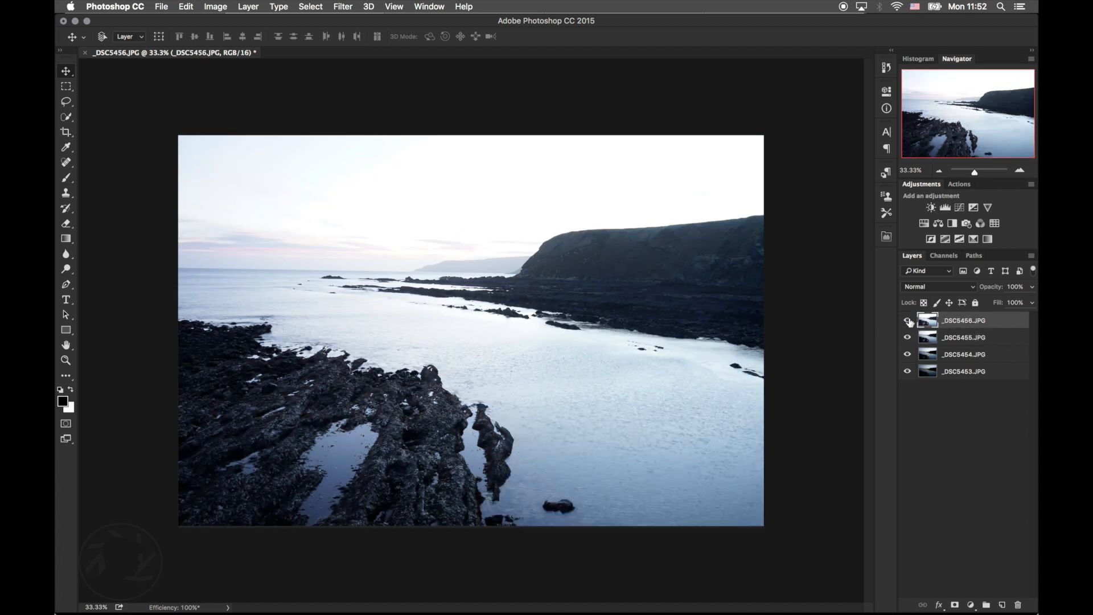
Hide the two brightest exposure layers, _DSC5456.JPG and _DSC5455.JPG
click(907, 323)
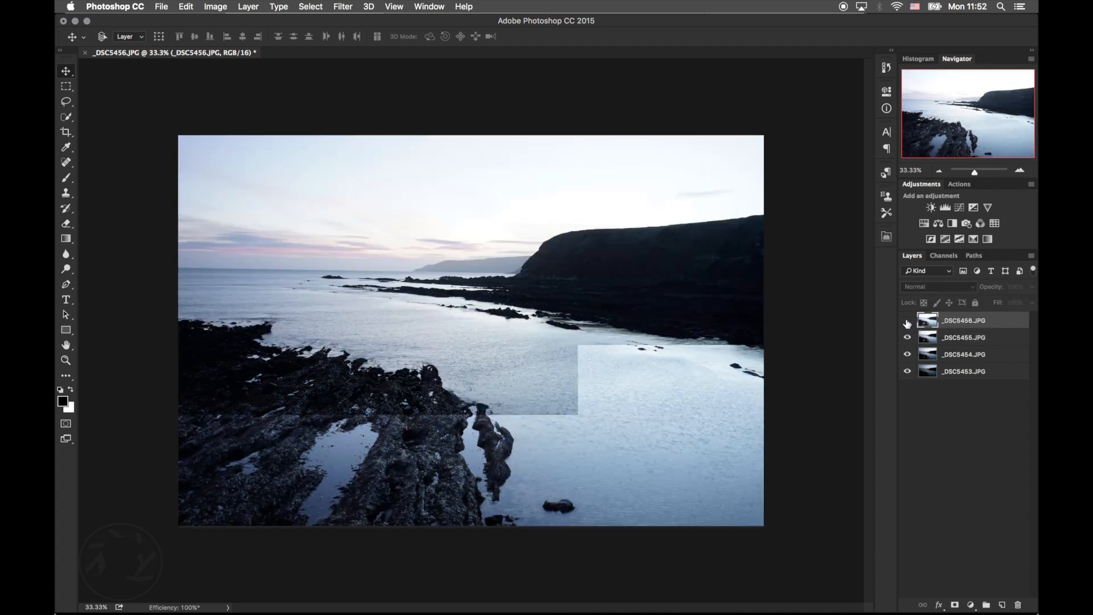
click(907, 337)
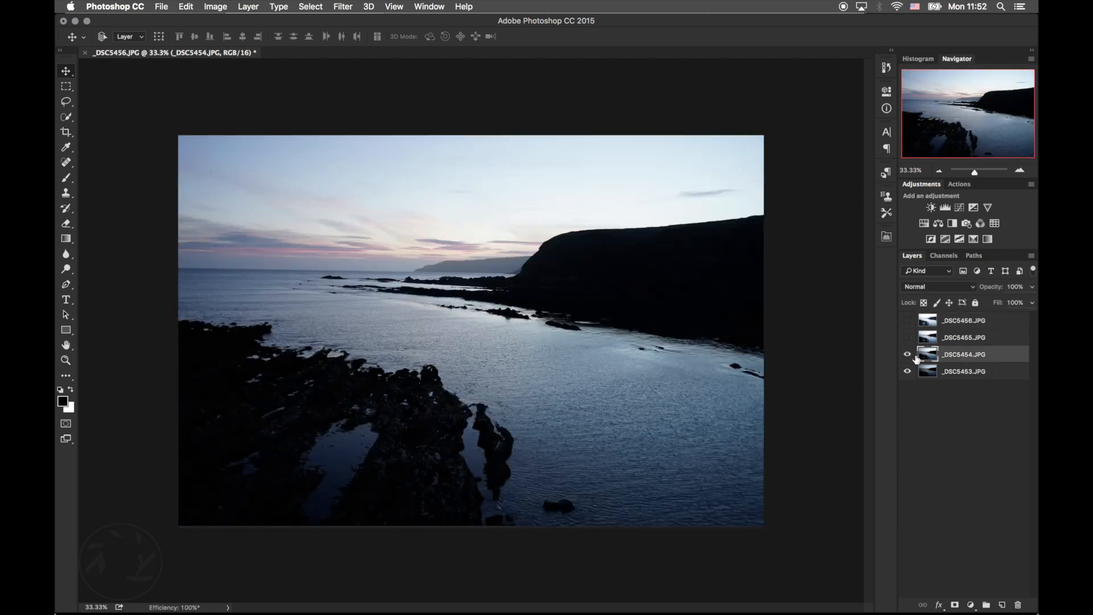
Mask _DSC5454.JPG and _DSC5455.JPG over the darkest frame, then show all four exposure layers again
click(908, 371)
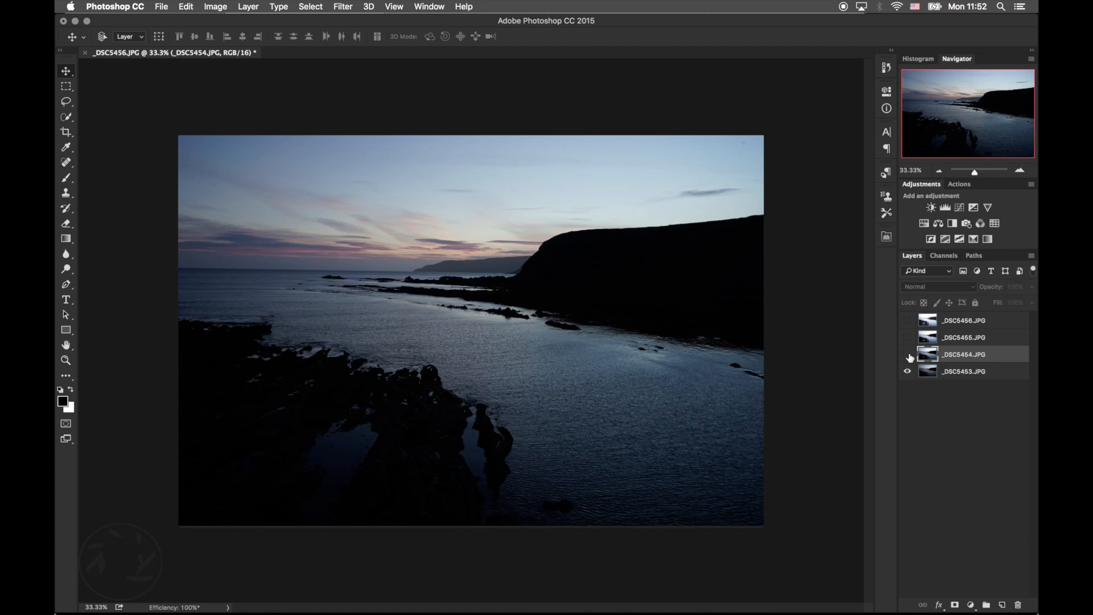
click(908, 354)
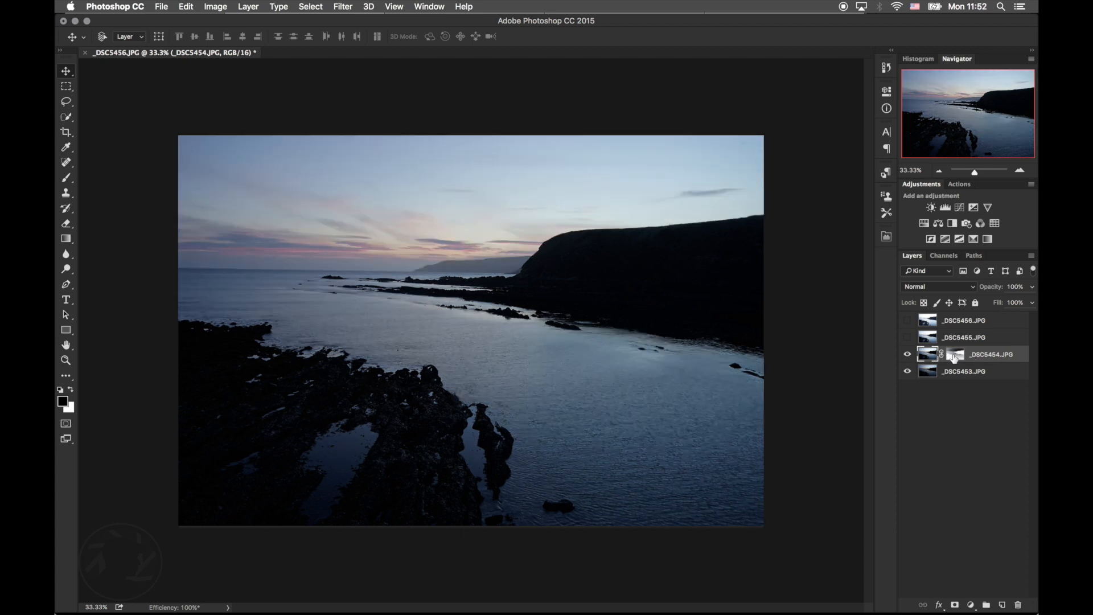
mouse_move(955, 355)
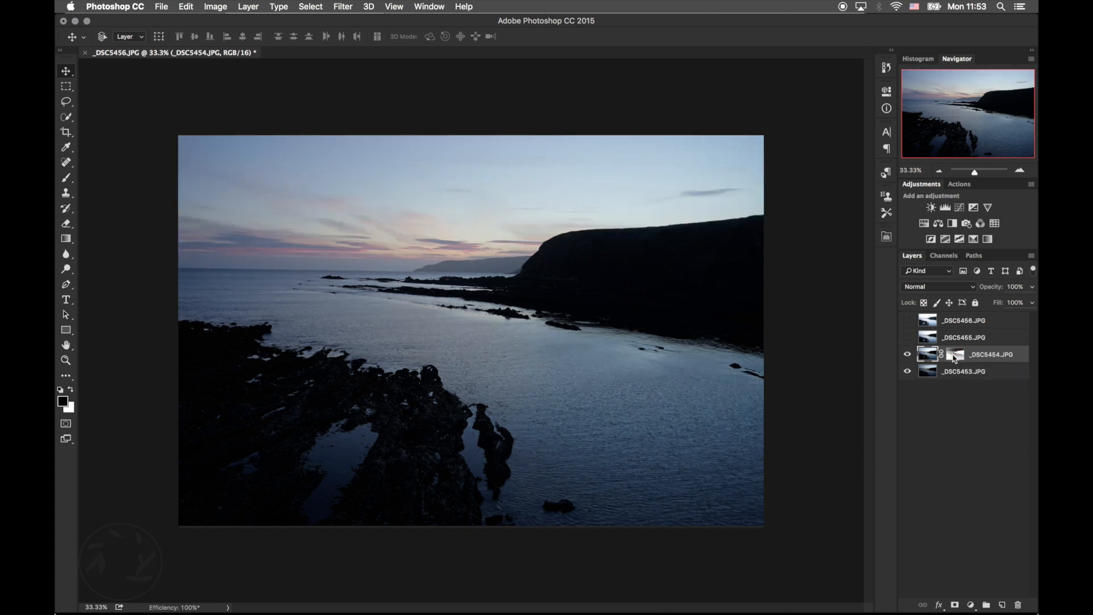
click(907, 337)
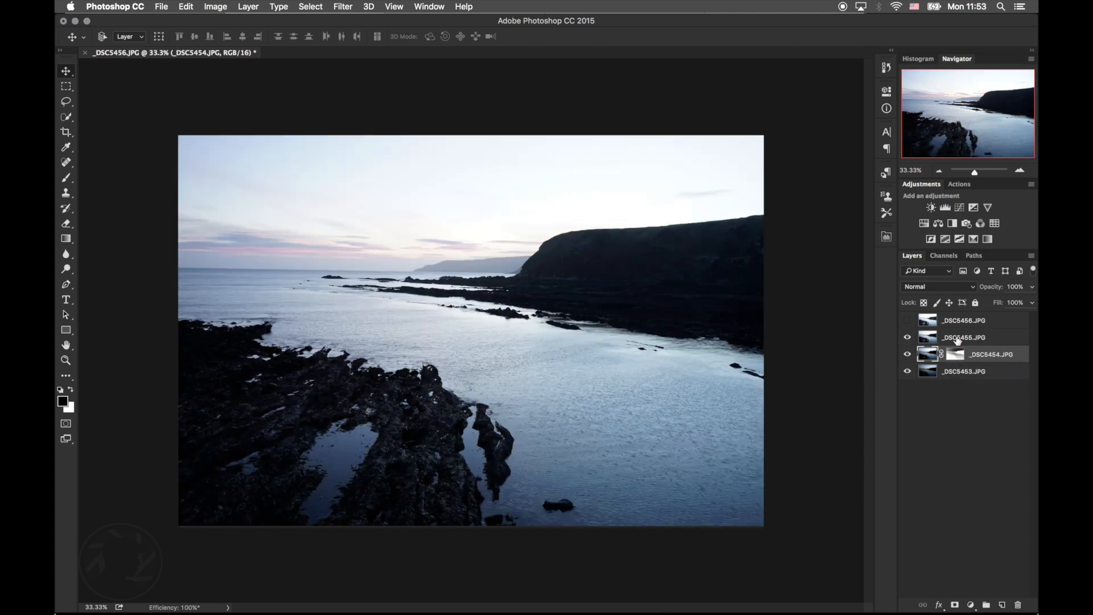
click(963, 337)
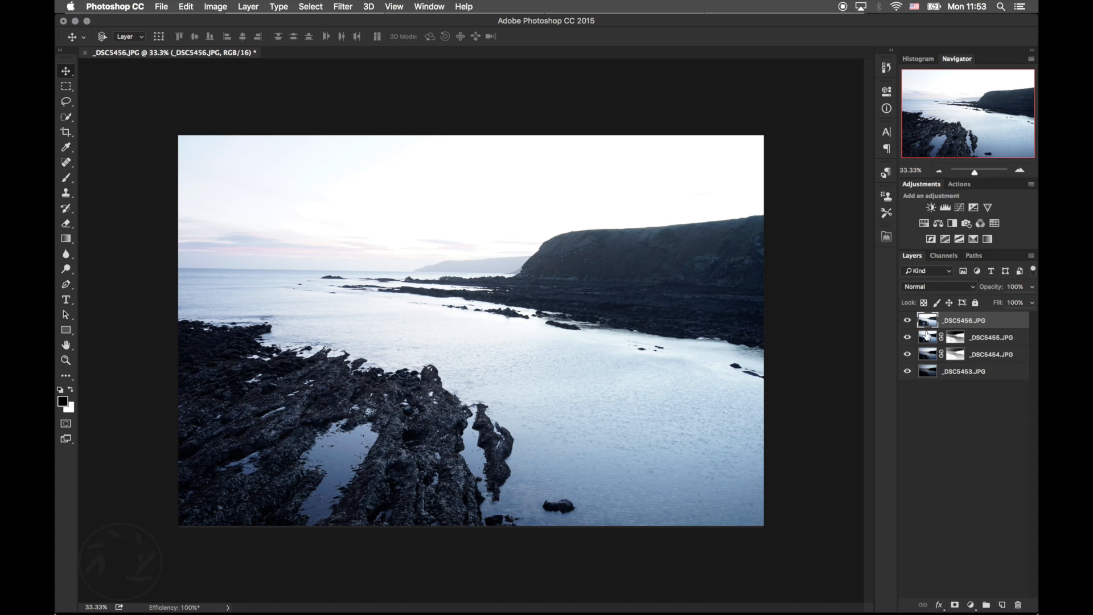
click(907, 320)
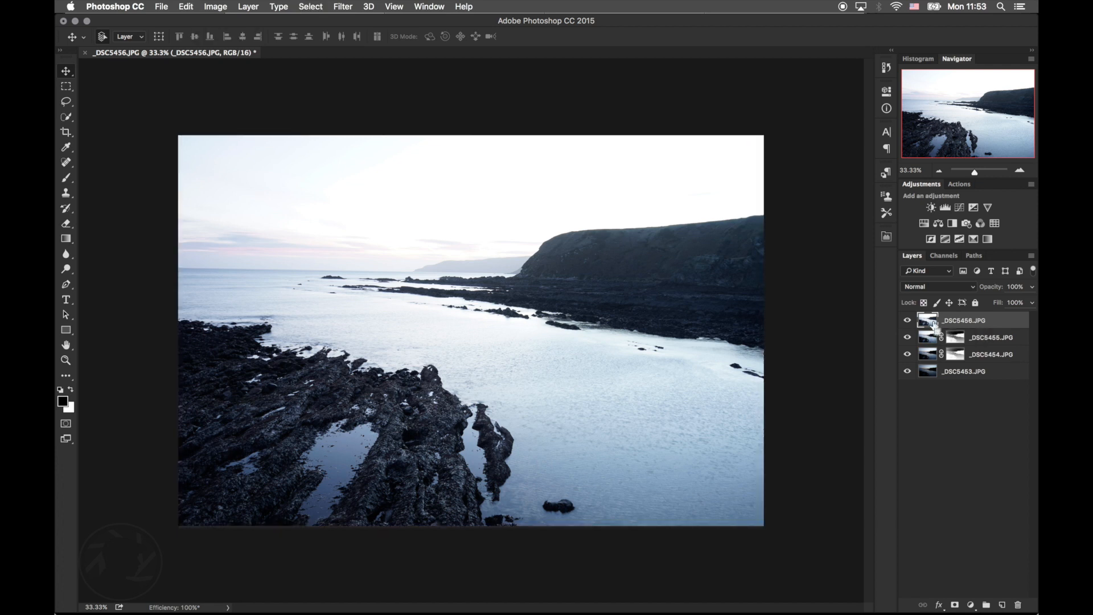
Give _DSC5456.JPG a luminosity mask so the pink dusk sky and water blend in, returning to the layer
click(955, 604)
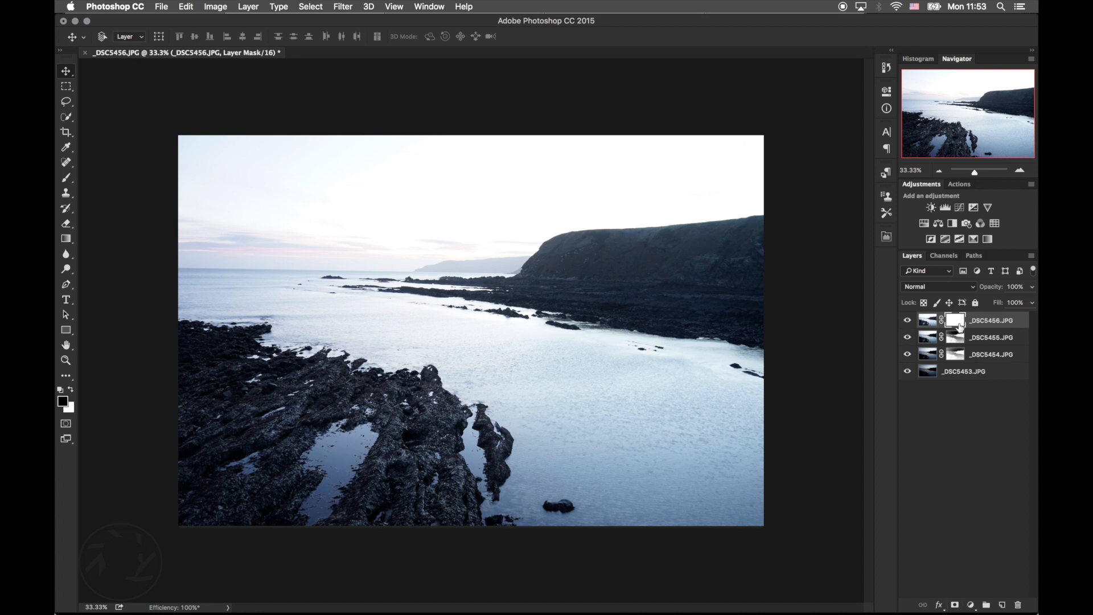
mouse_move(954, 320)
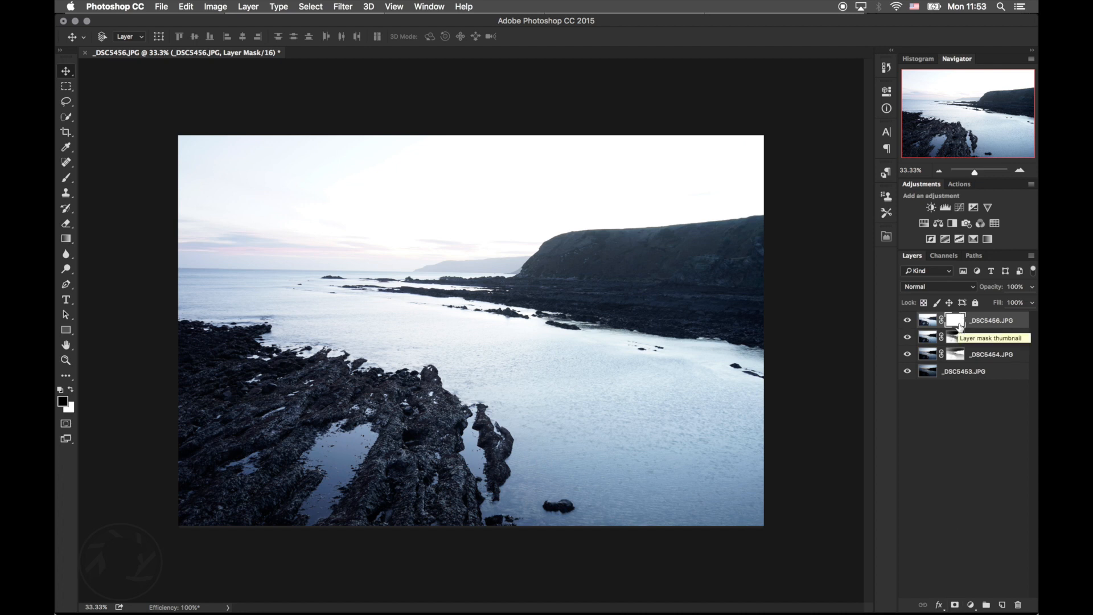
click(954, 320)
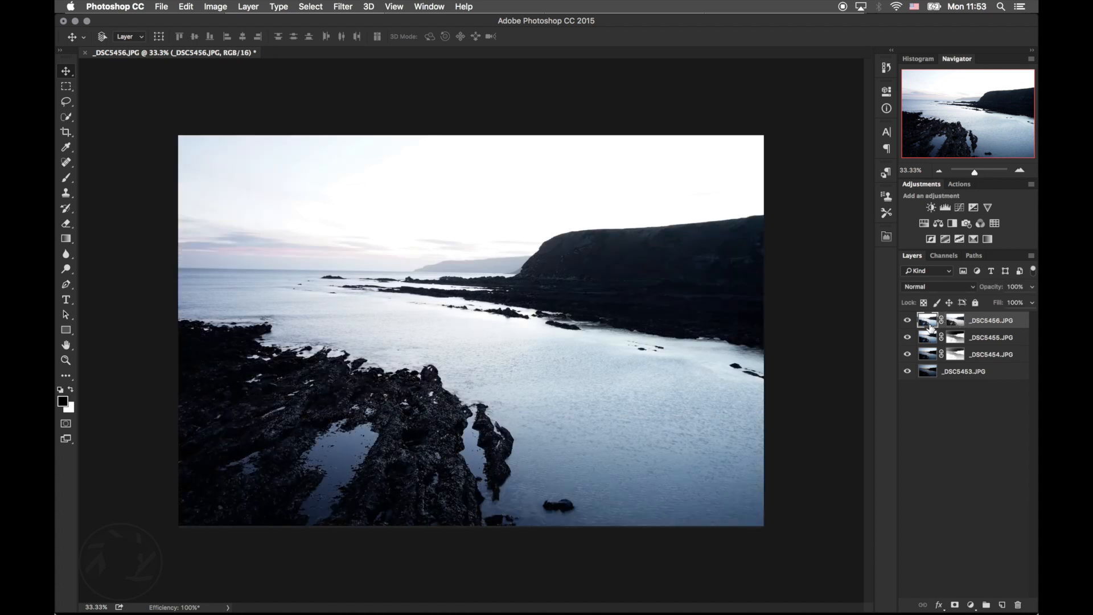
mouse_move(929, 337)
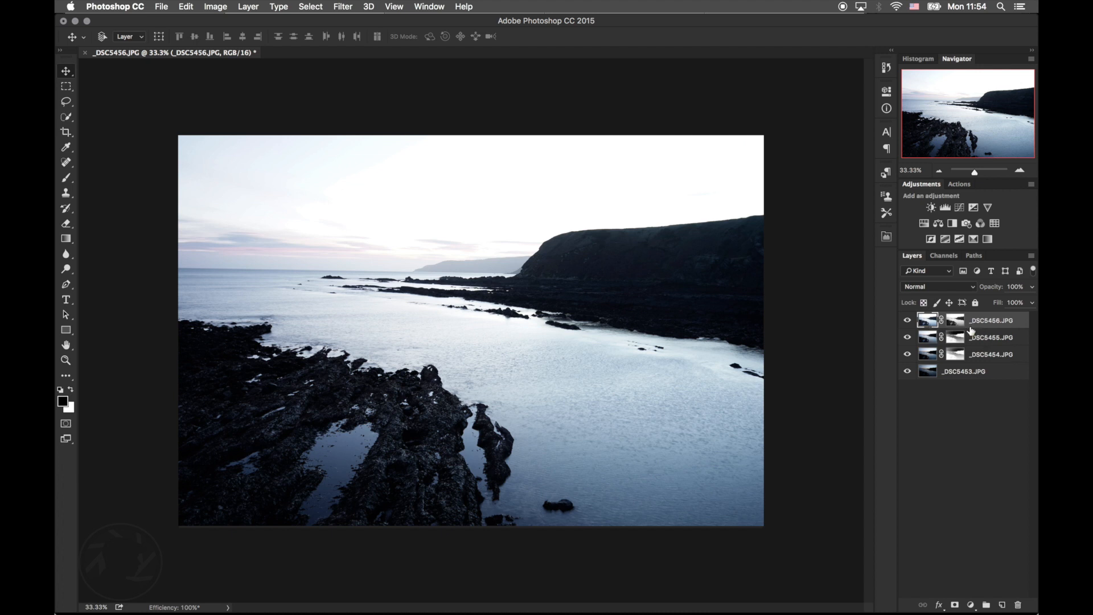
click(945, 320)
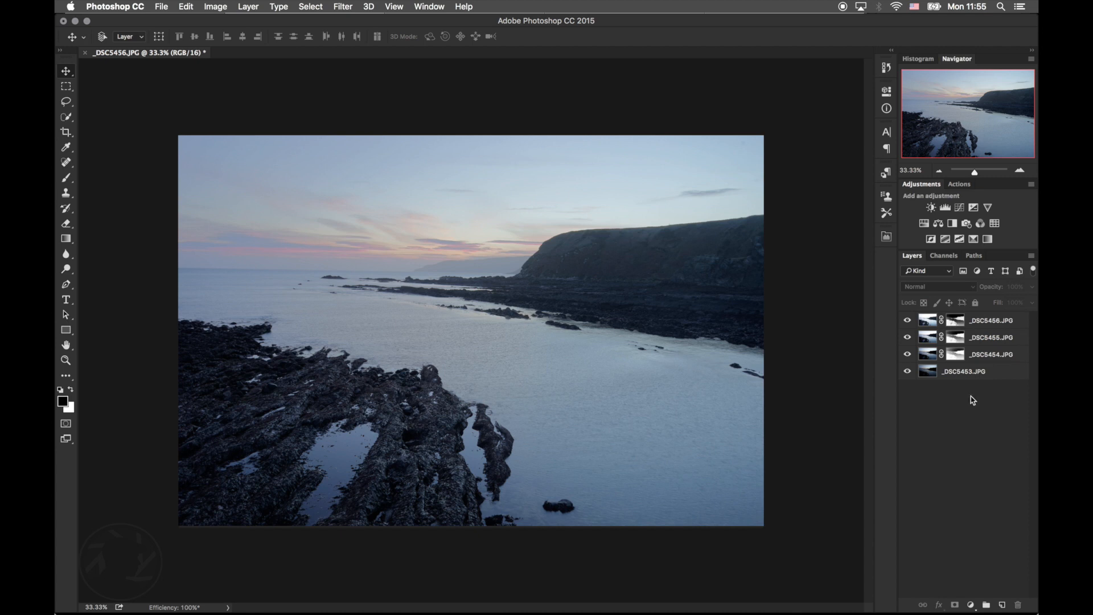
mouse_move(978, 339)
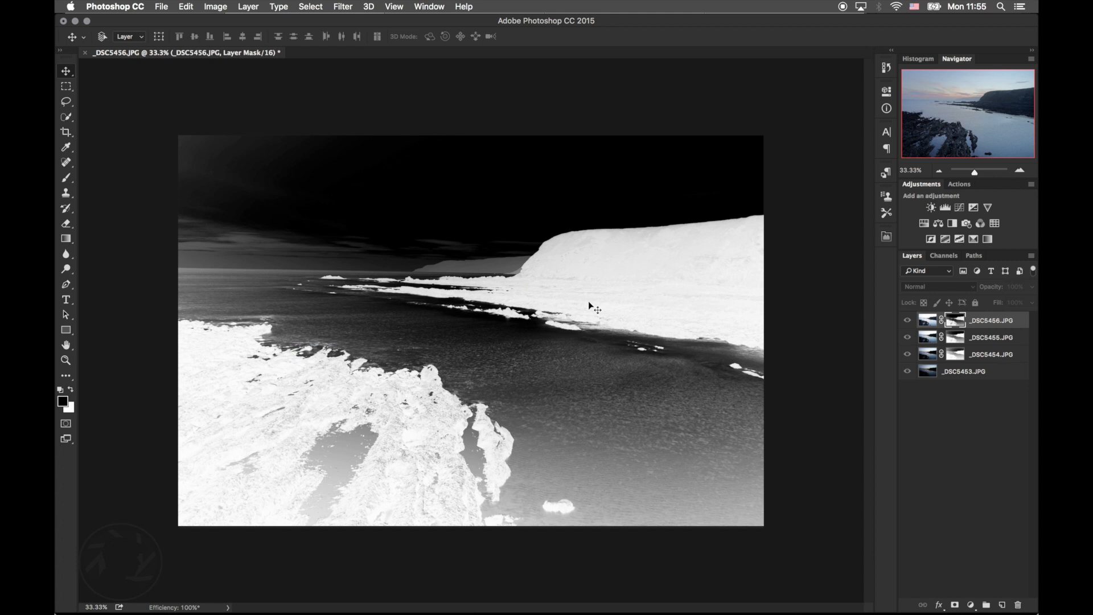
mouse_move(223, 361)
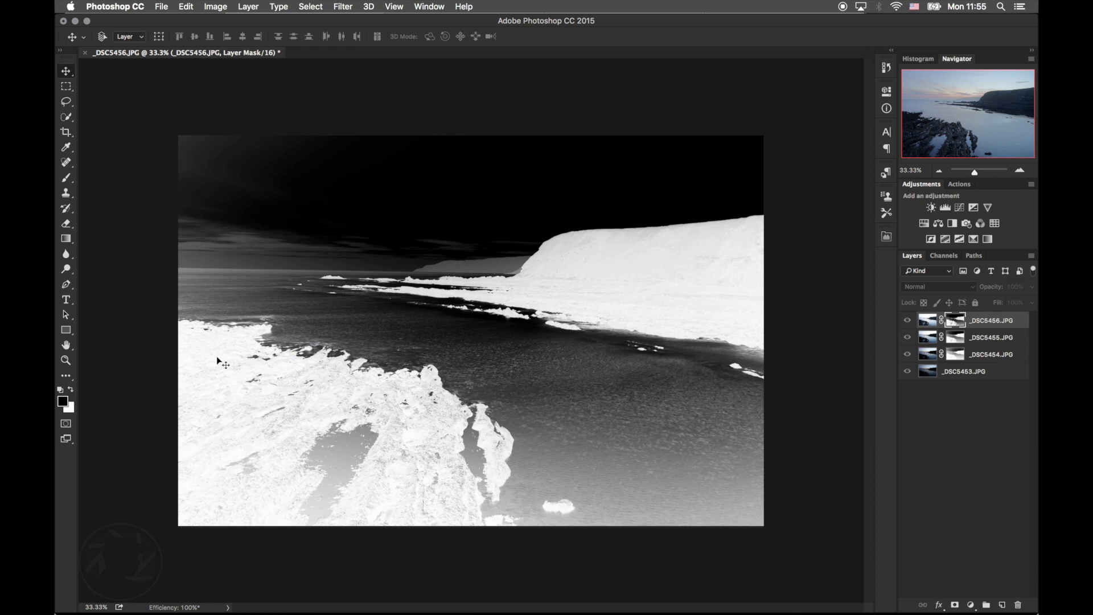
mouse_move(338, 421)
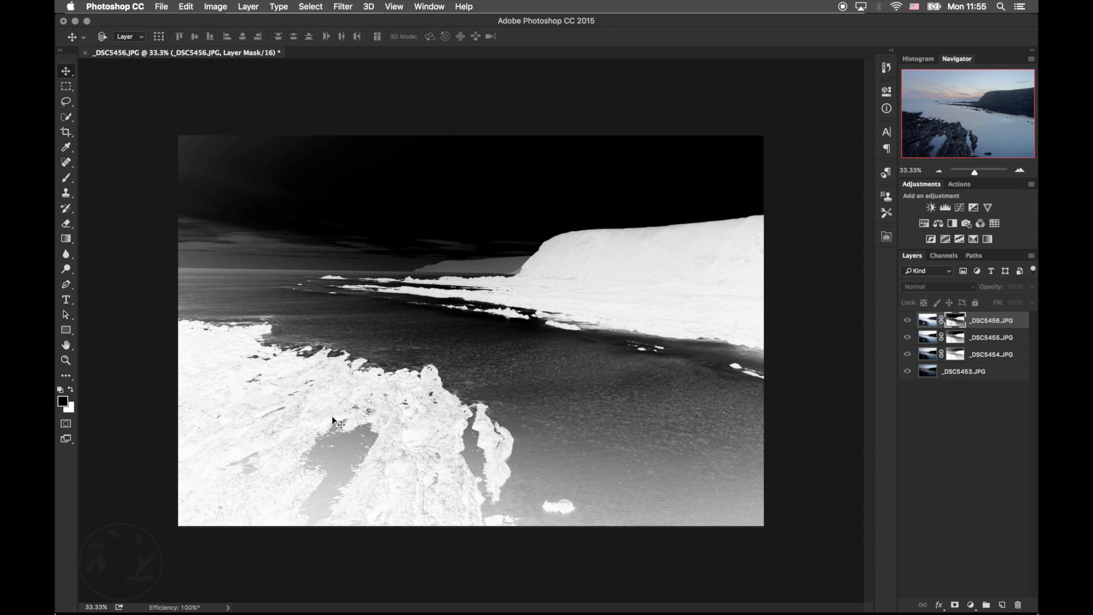
mouse_move(592, 342)
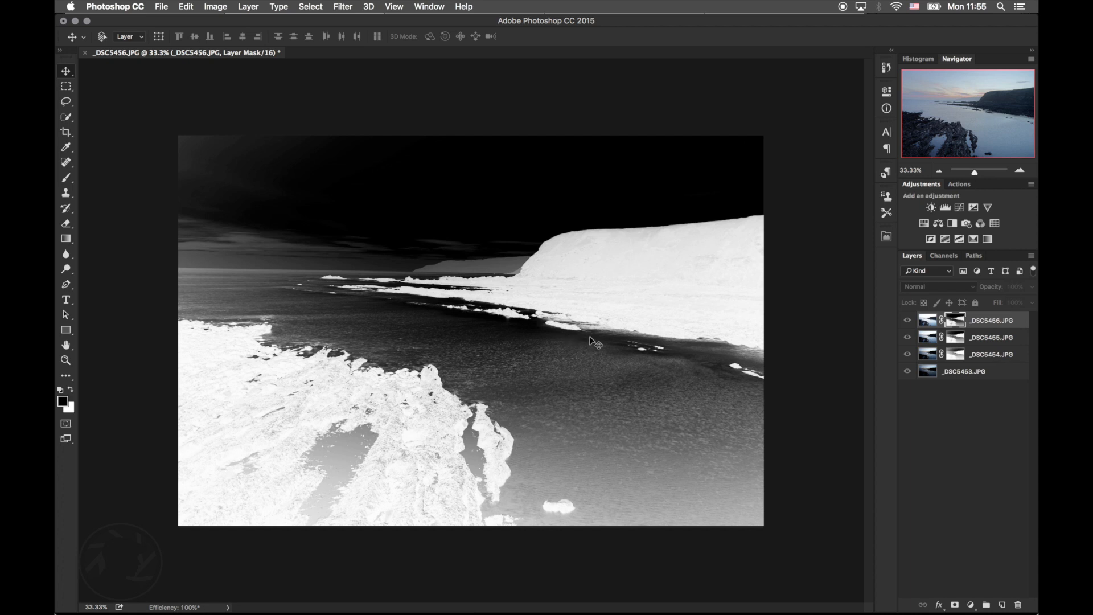
mouse_move(345, 188)
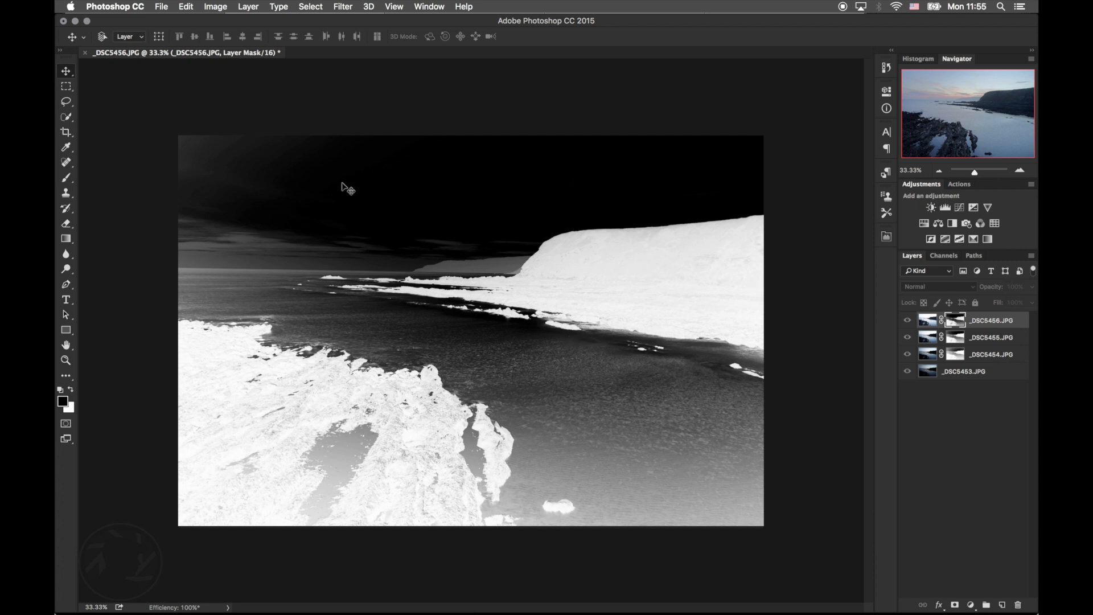
mouse_move(975, 320)
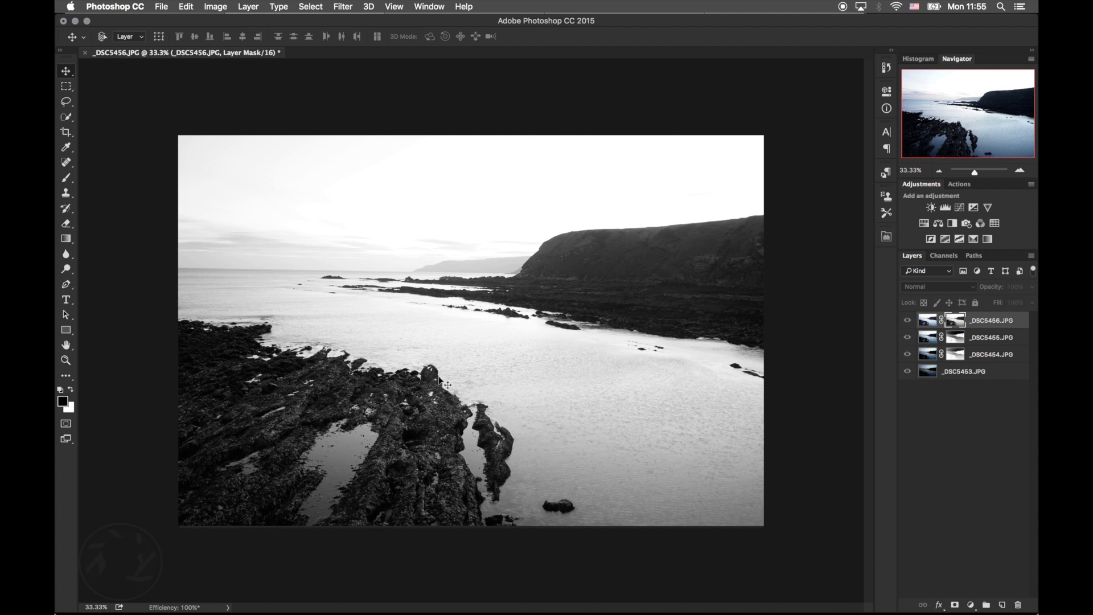
mouse_move(406, 453)
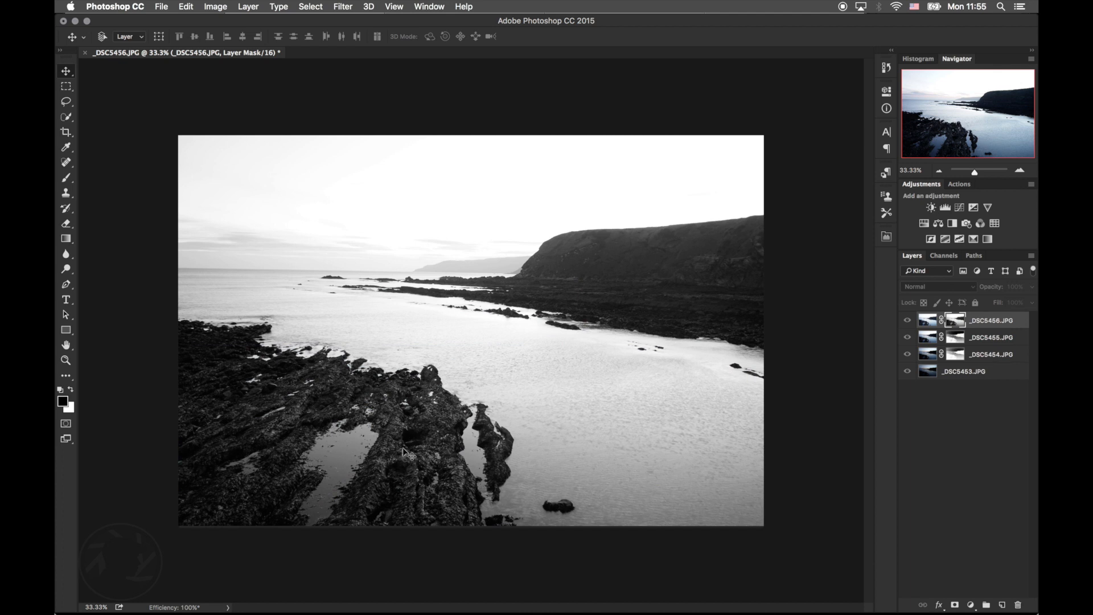
mouse_move(524, 202)
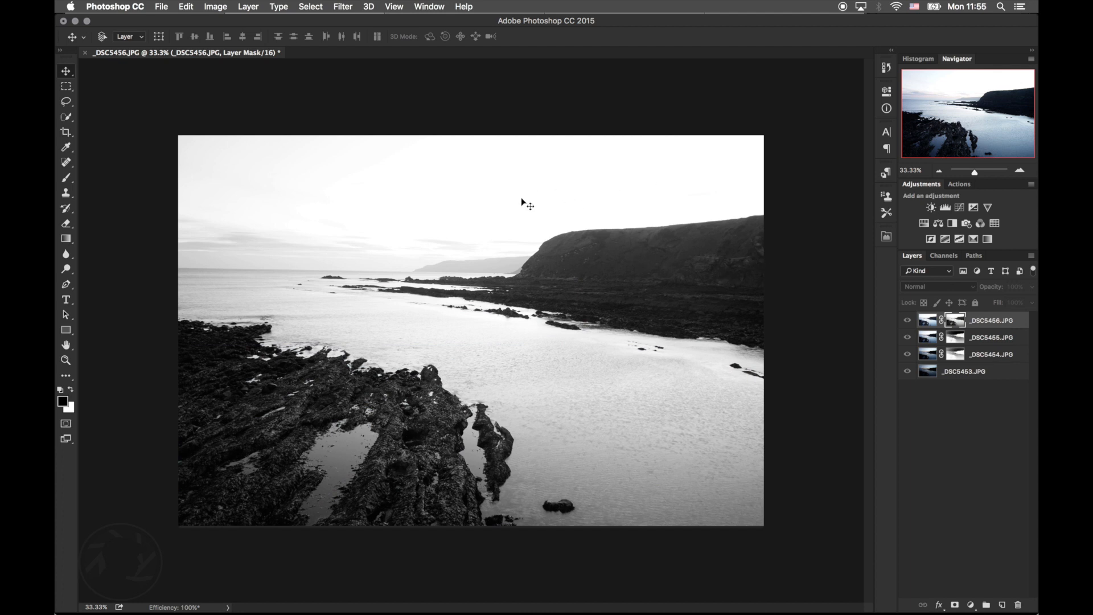
mouse_move(976, 343)
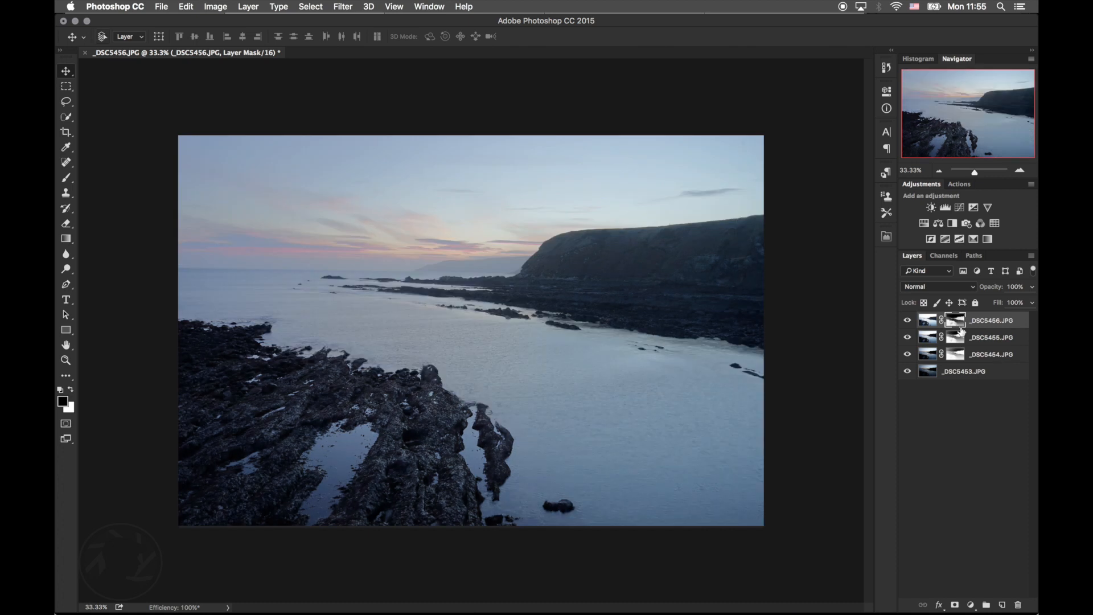
mouse_move(520, 354)
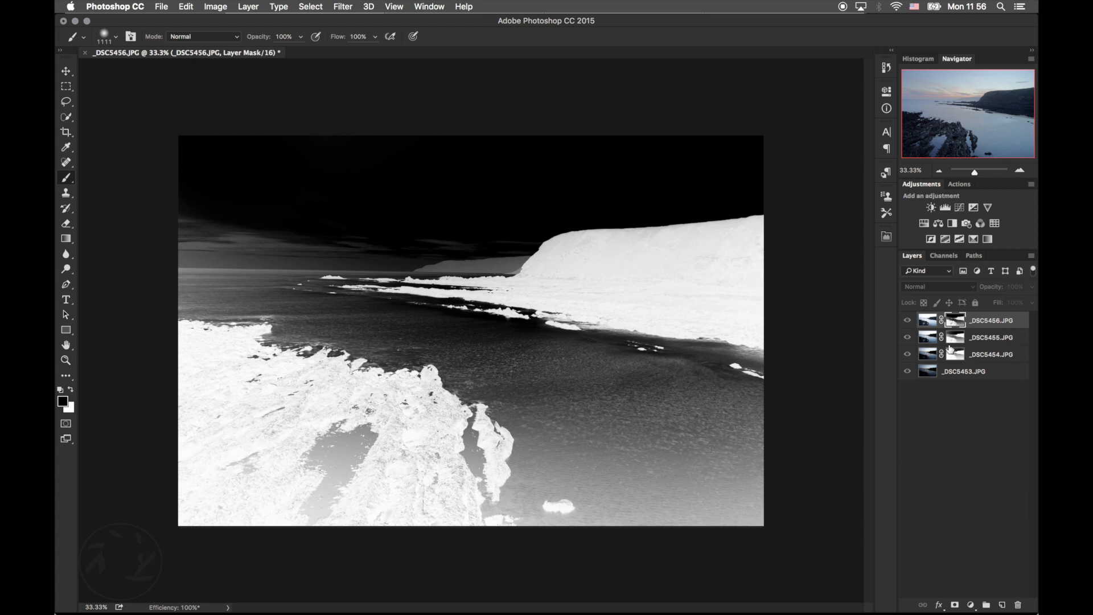
Leave the _DSC5455 mask preview and return to the full-colour blended seascape
click(928, 319)
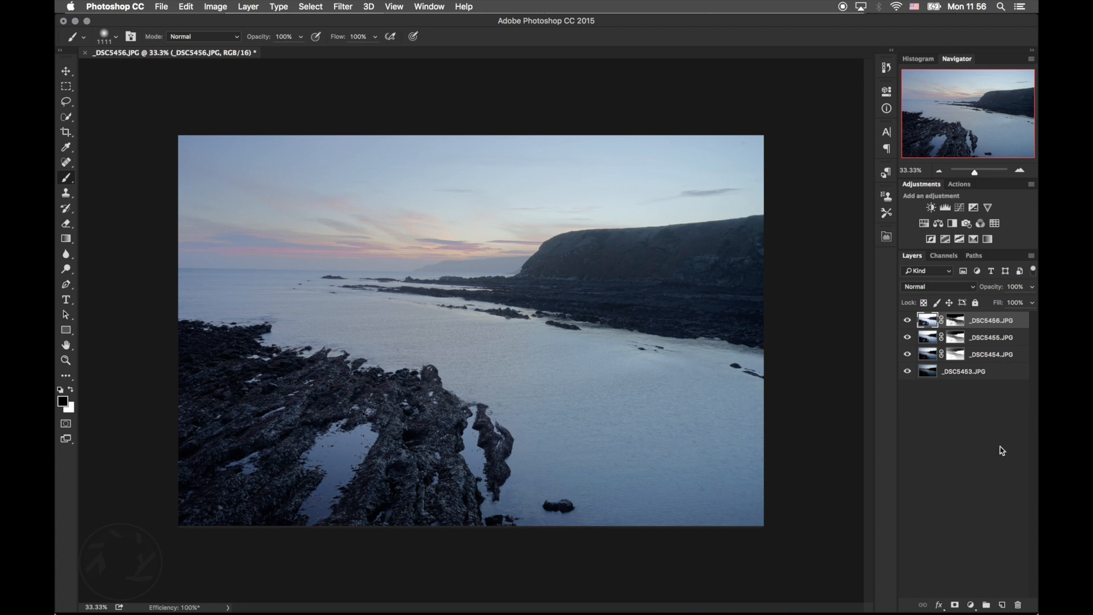
mouse_move(1006, 376)
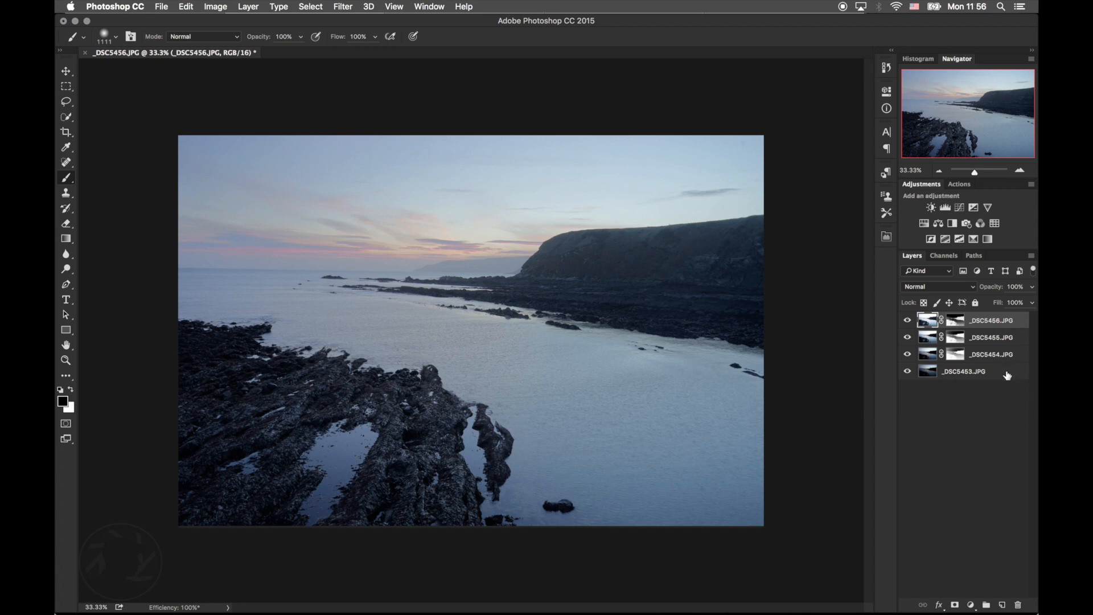
mouse_move(1018, 370)
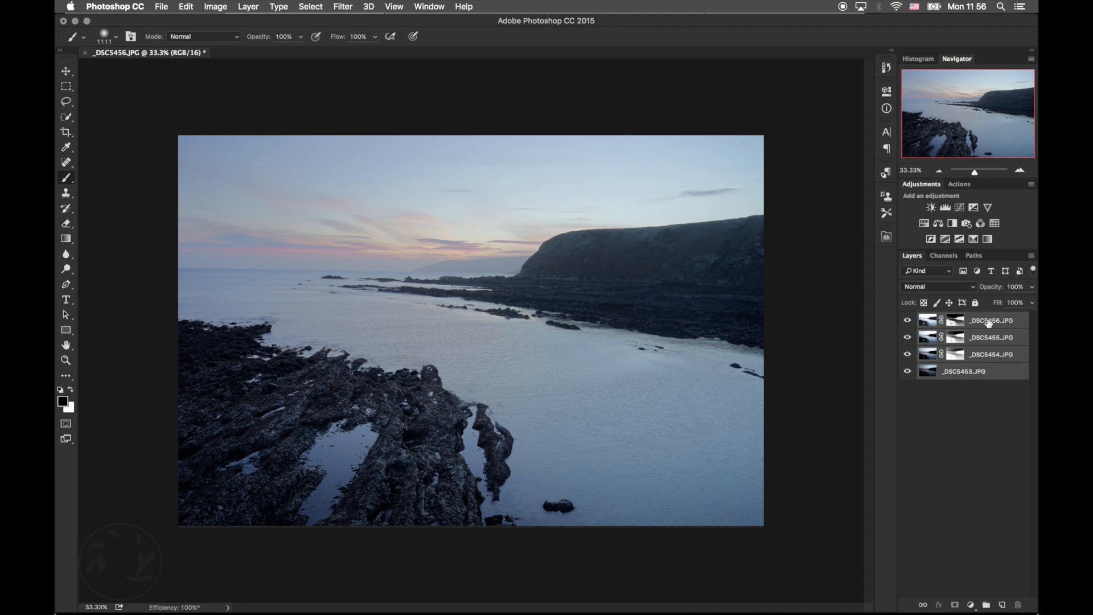
Convert the four selected exposure layers into a single _DSC5456.JPG smart object
right_click(989, 320)
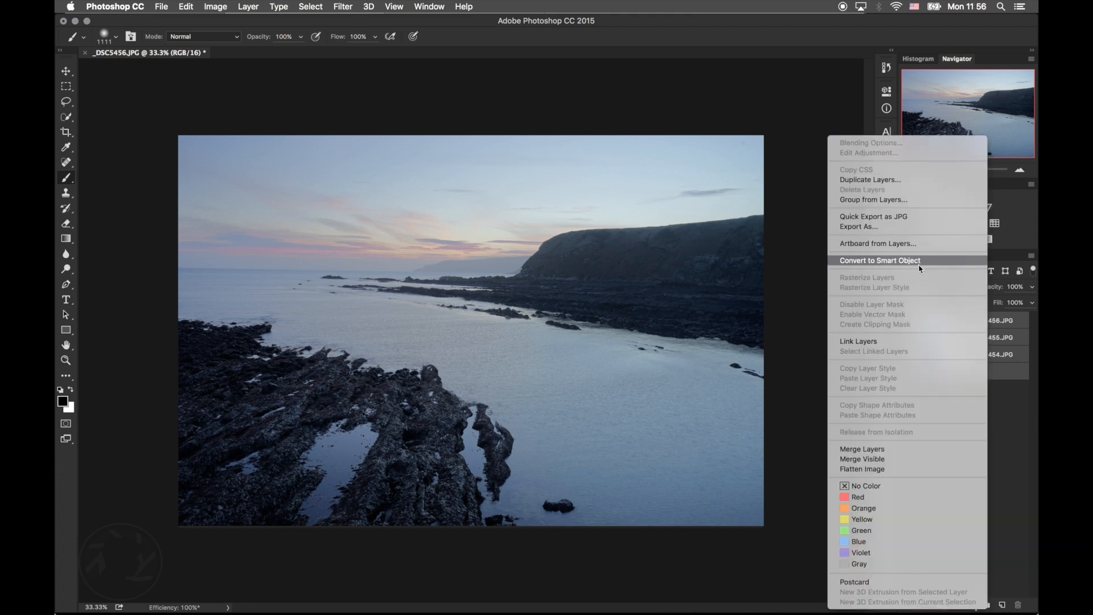
click(879, 260)
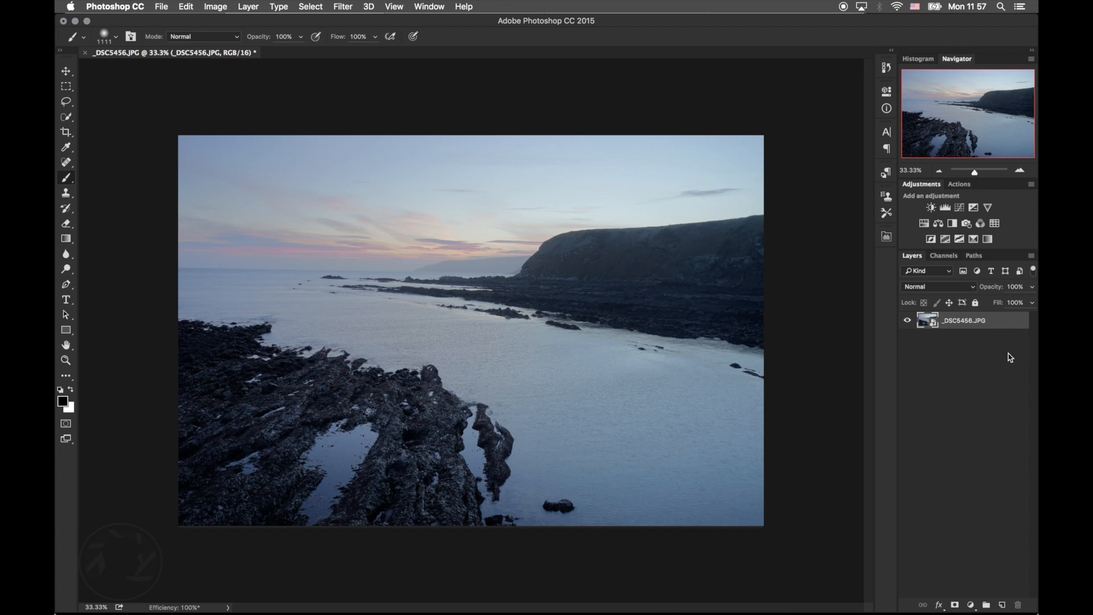
mouse_move(980, 335)
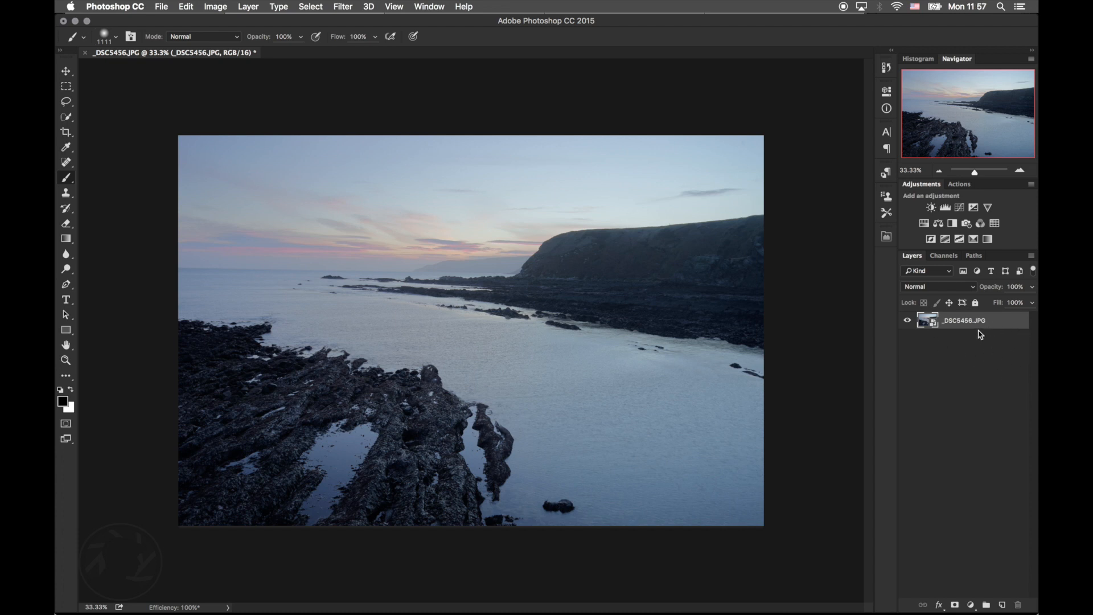
Open the merged smart object in the Camera Raw Filter
click(343, 7)
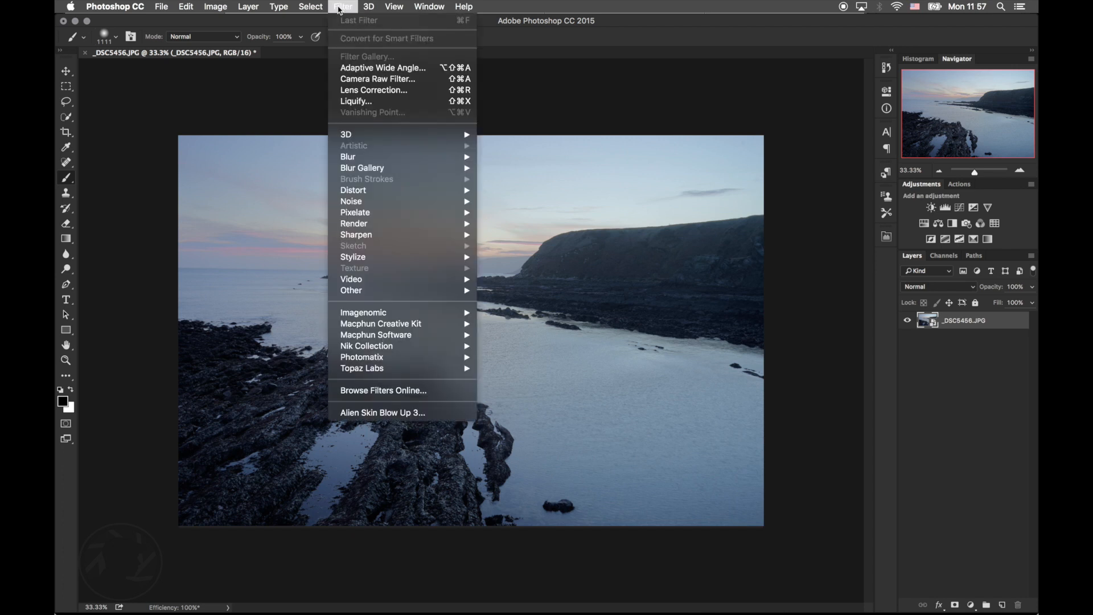
click(382, 85)
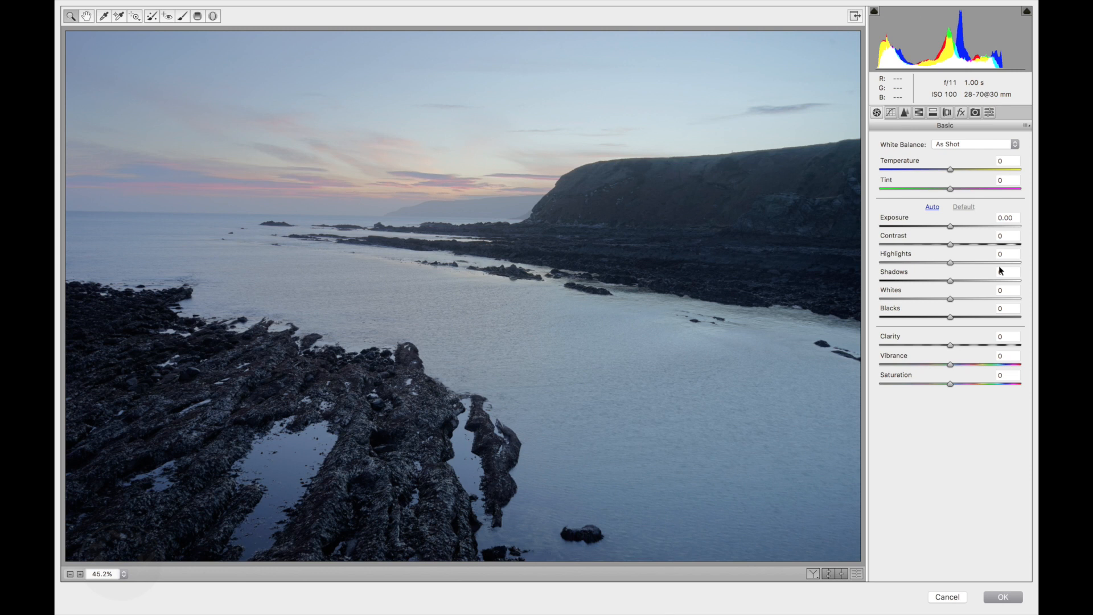
mouse_move(973, 265)
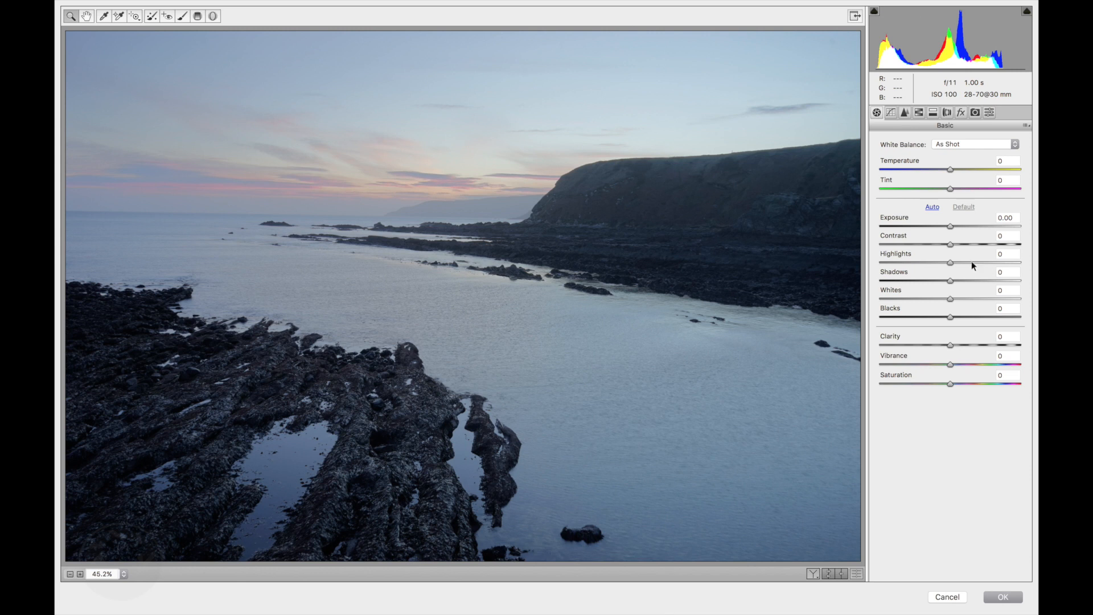
mouse_move(963, 260)
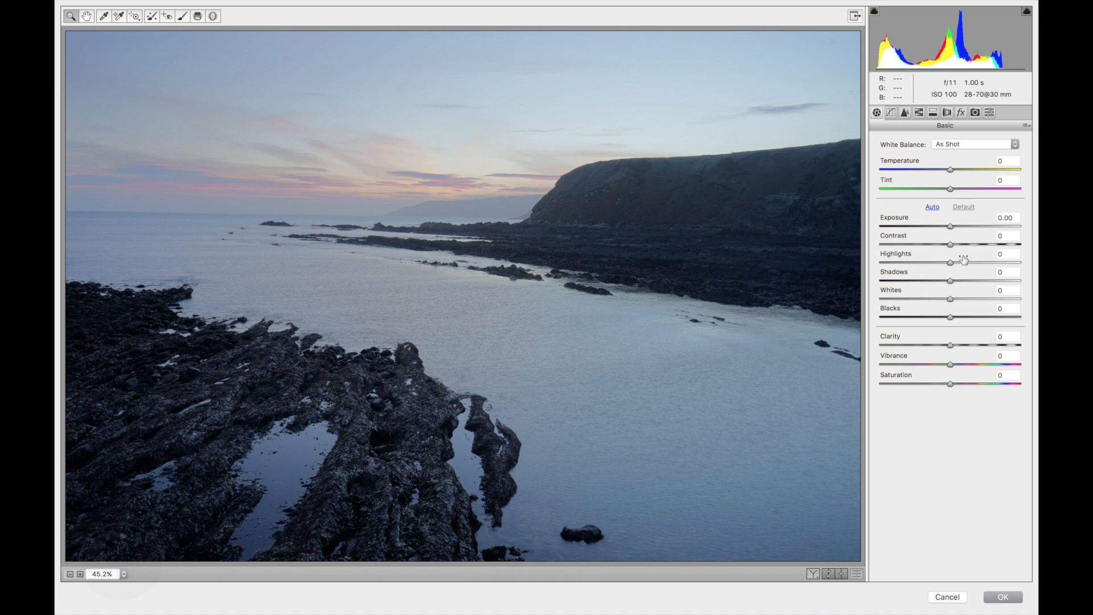
mouse_move(951, 351)
text(+20)
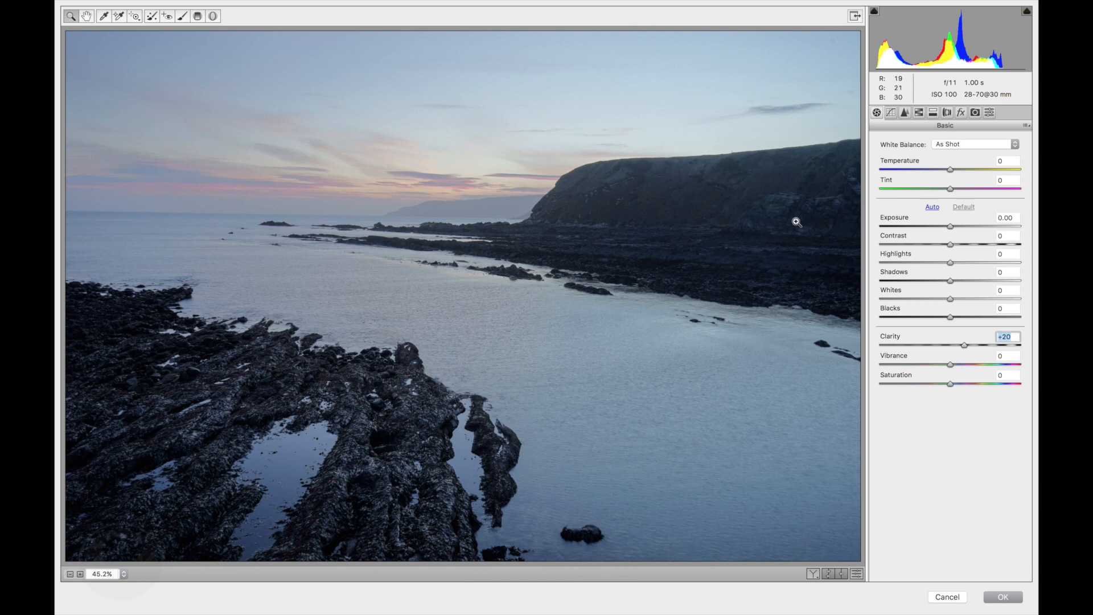
mouse_move(979, 287)
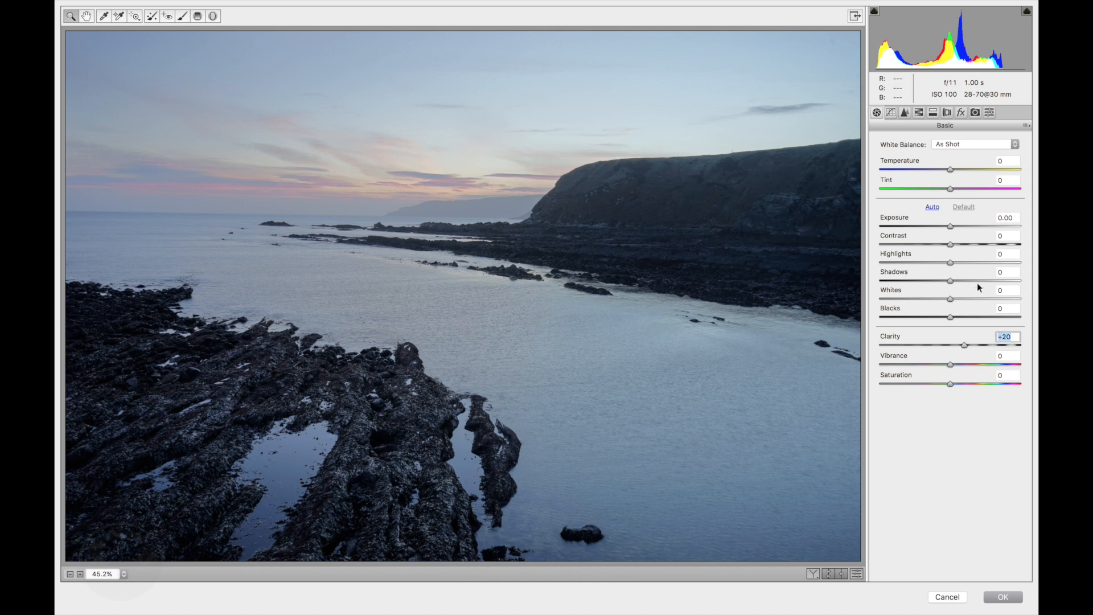
mouse_move(951, 263)
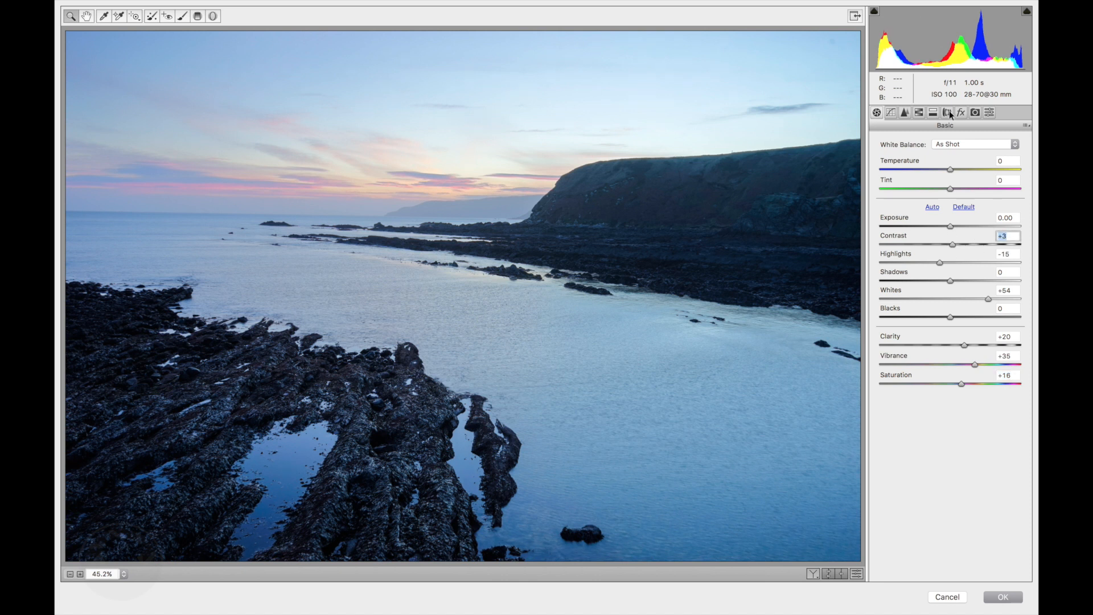
Set Sharpening Amount to 50 in the Detail panel and return to the Basic settings
click(904, 113)
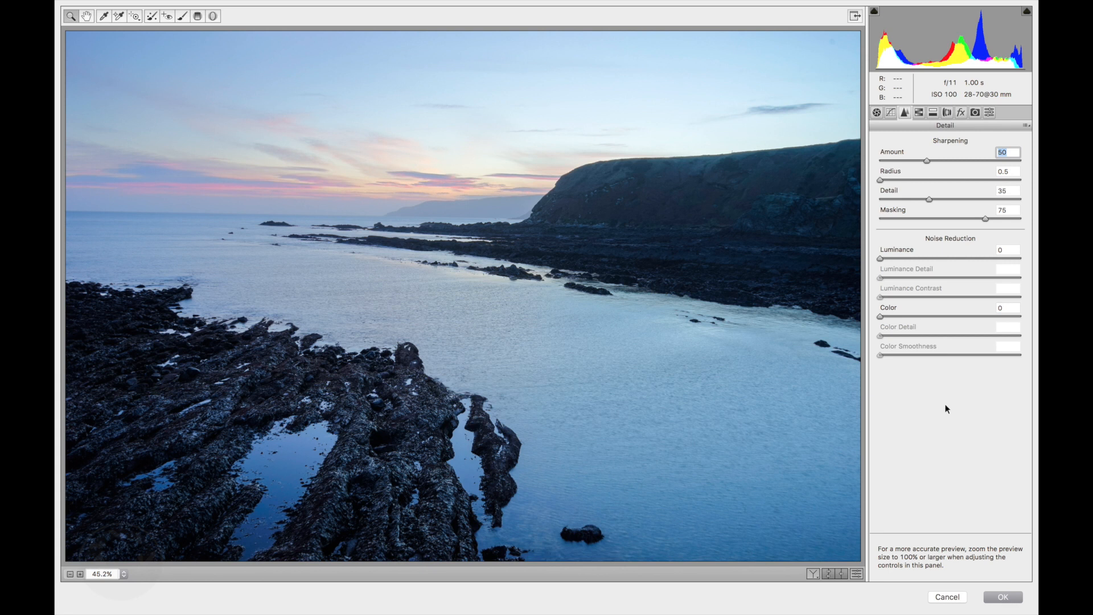
click(891, 113)
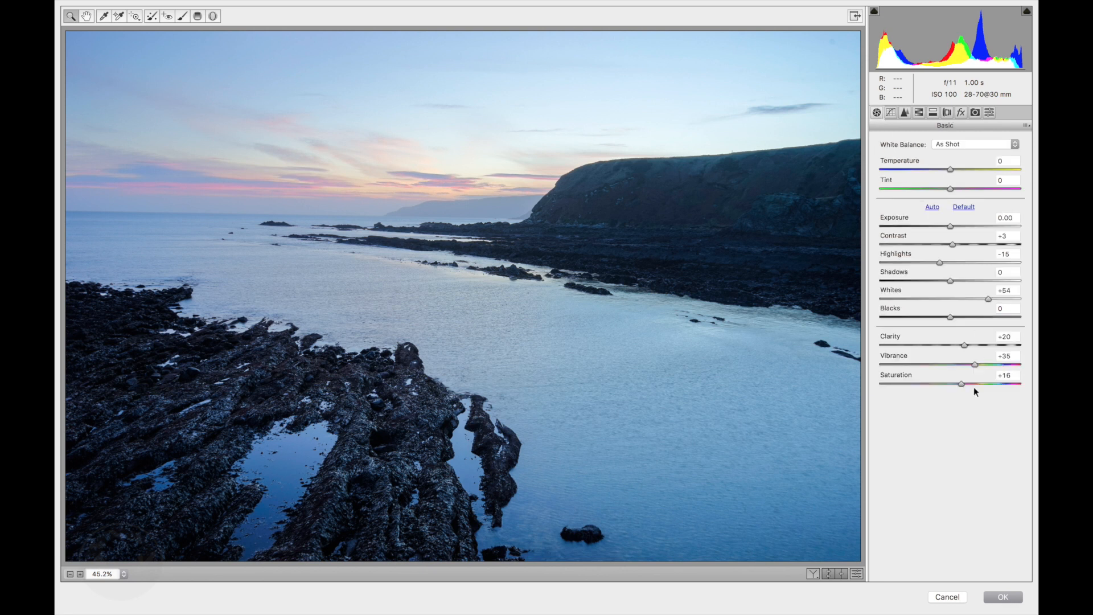
mouse_move(1013, 598)
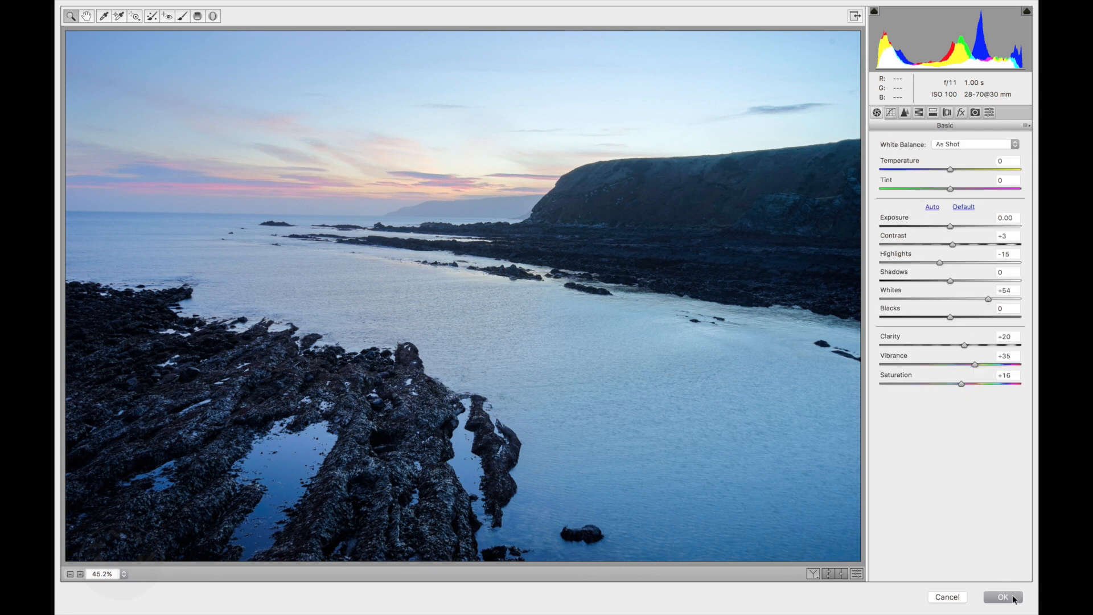
Apply the Camera Raw adjustments as a smart filter and add a Curves adjustment layer above
click(1002, 597)
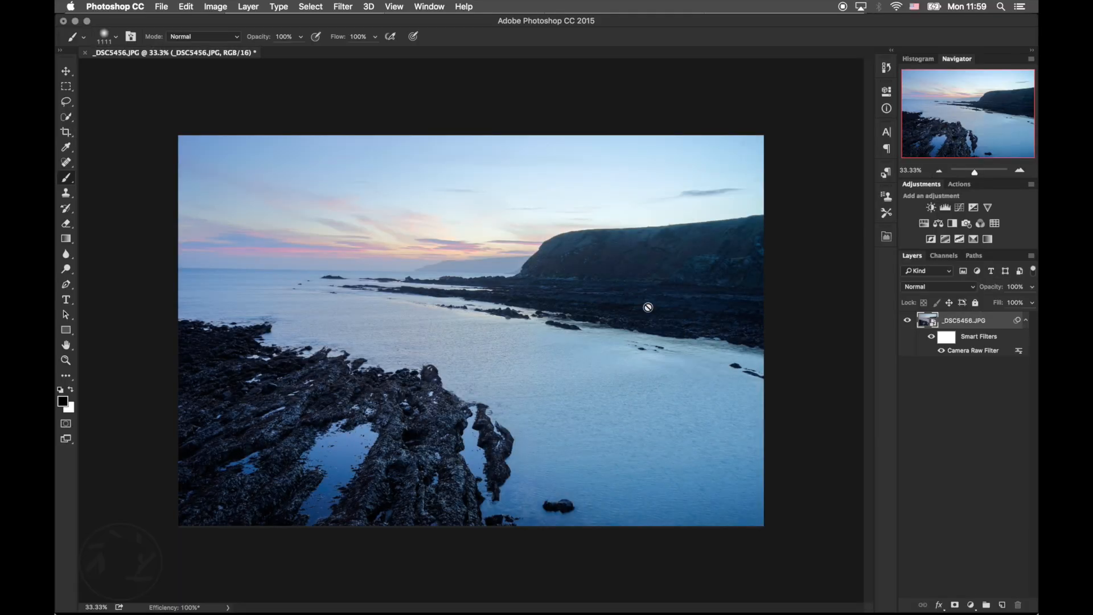
mouse_move(992, 240)
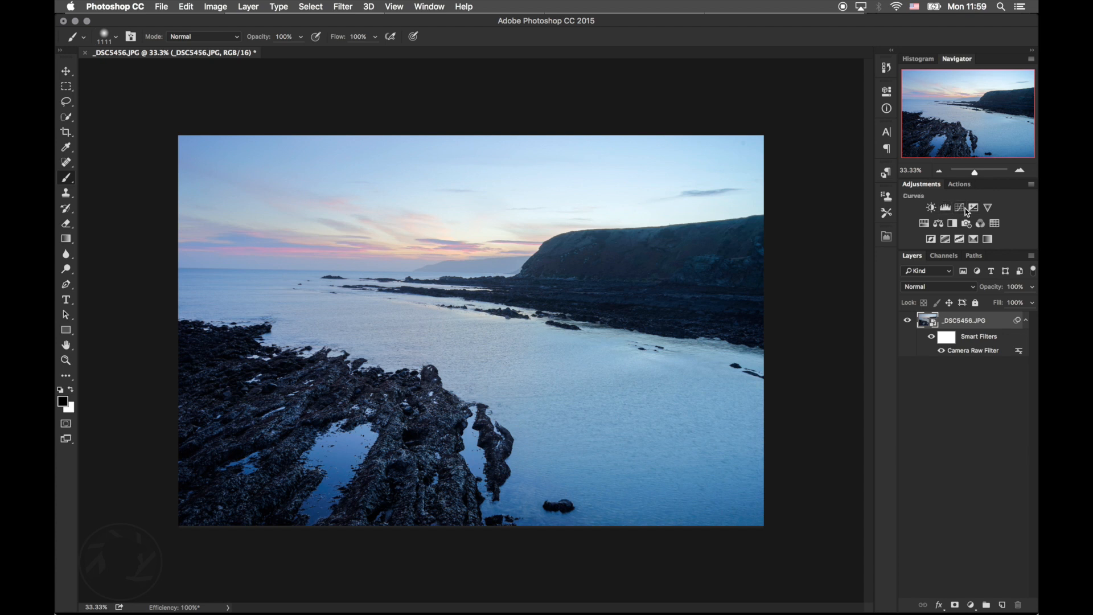
click(929, 208)
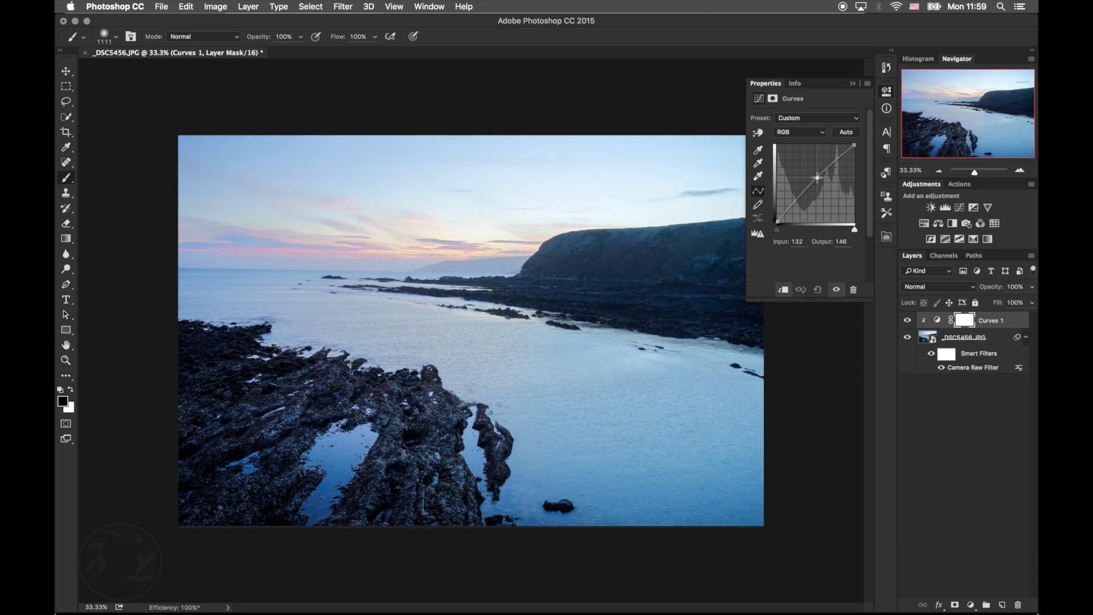
Paint the Curves 1 mask to limit its effect and lower the layer's opacity to 35%
click(852, 84)
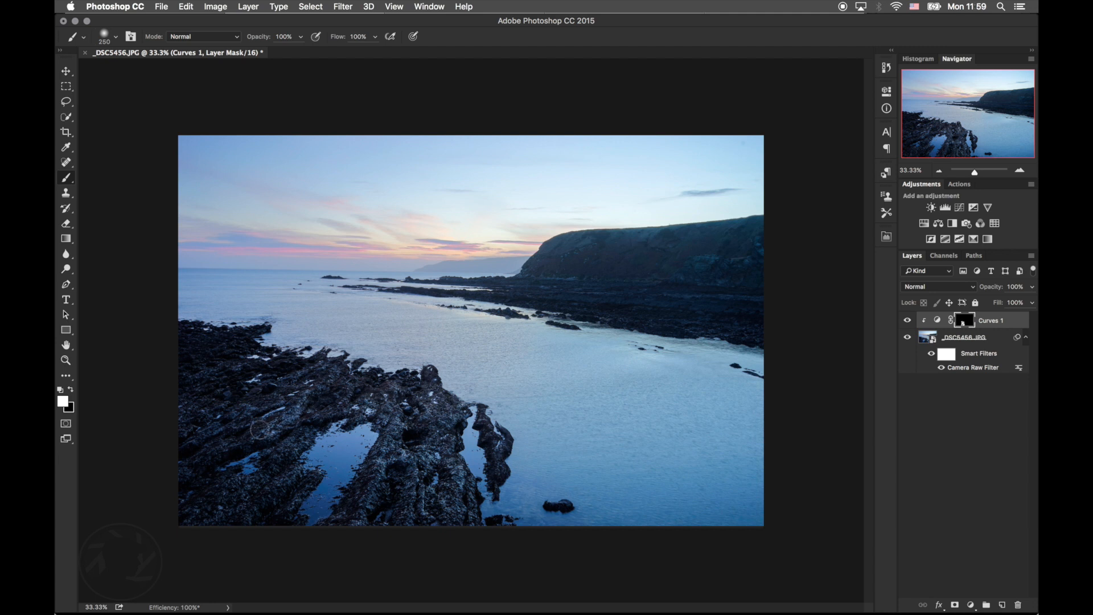
mouse_move(241, 369)
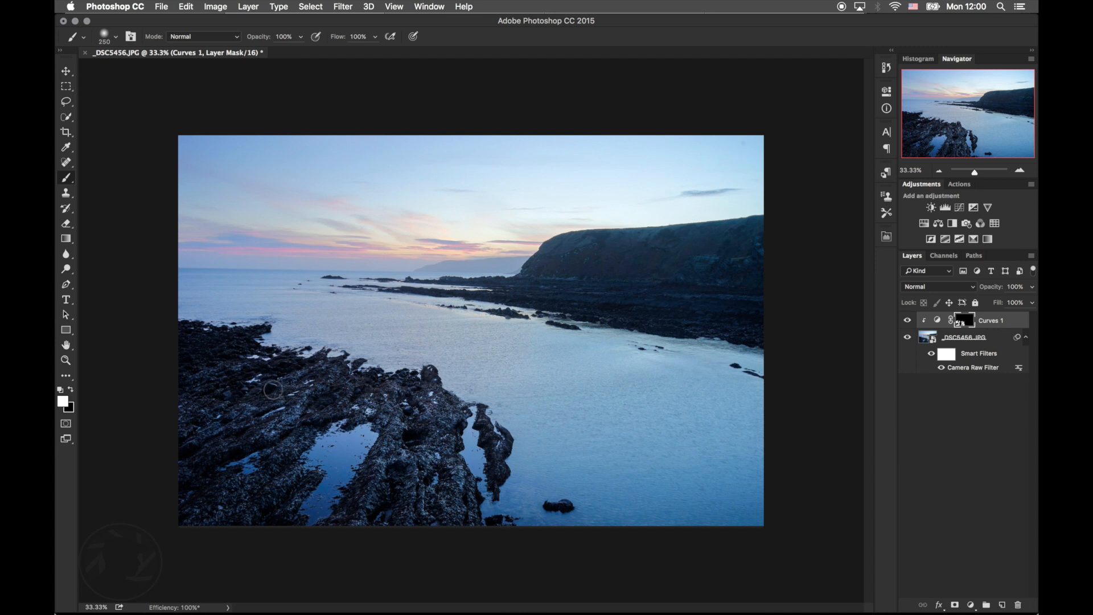
mouse_move(703, 267)
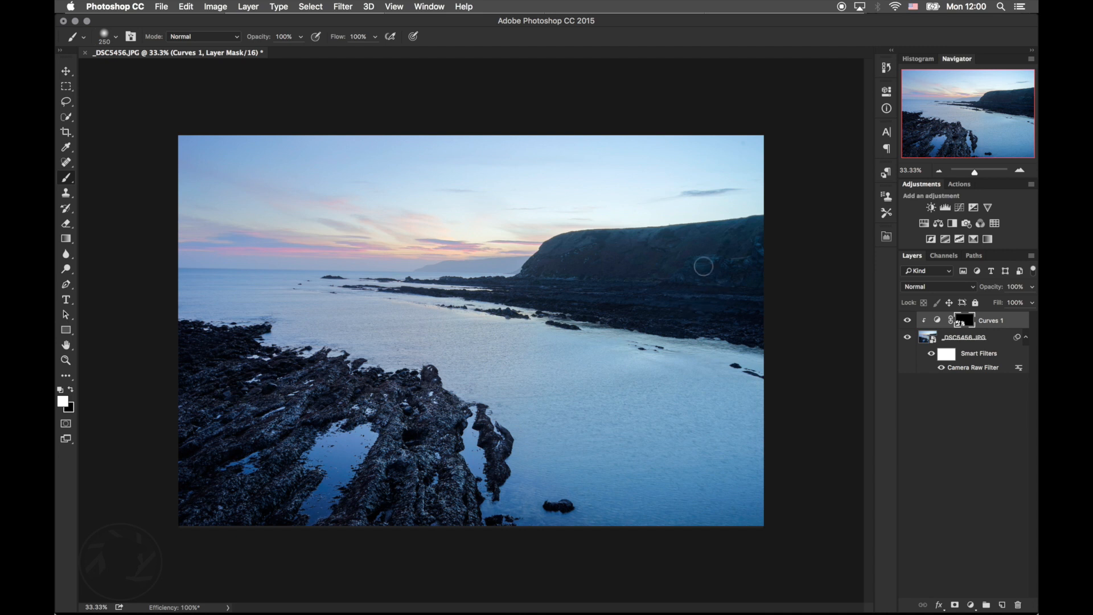
mouse_move(693, 264)
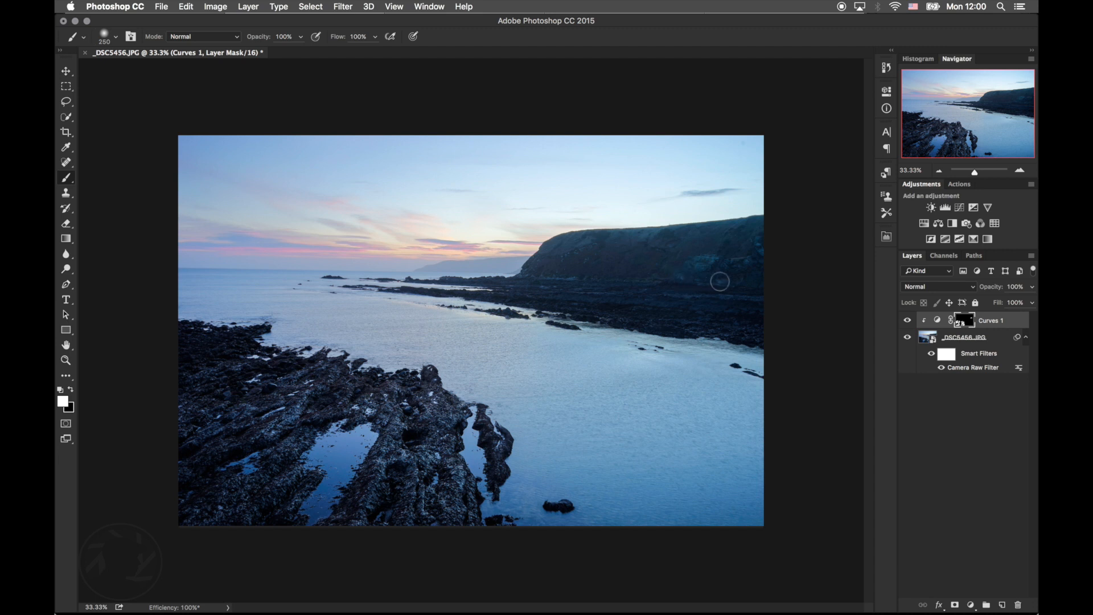
mouse_move(759, 249)
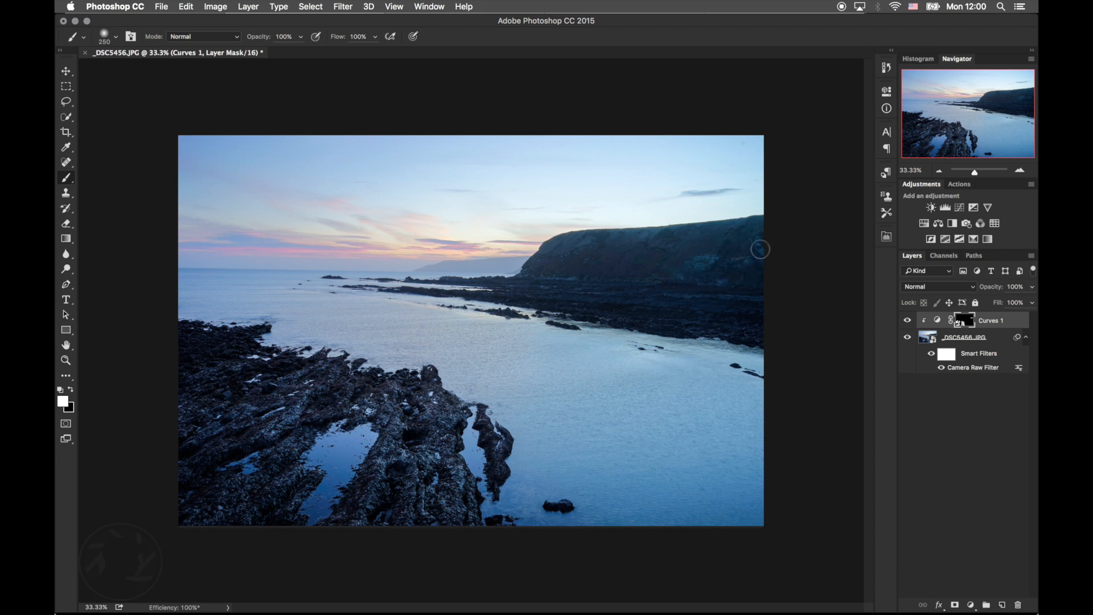
mouse_move(764, 297)
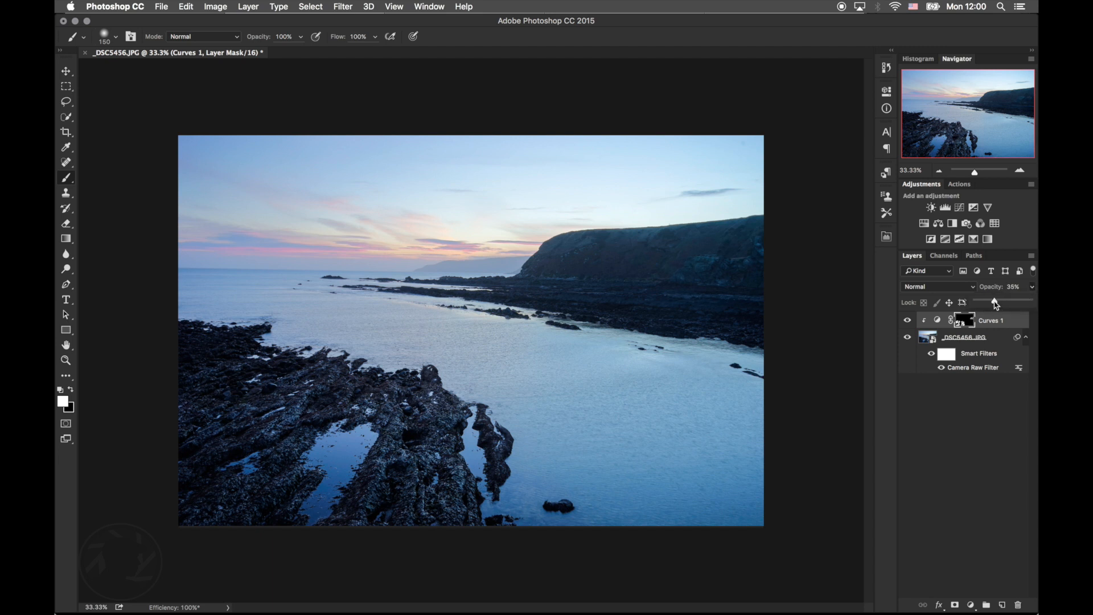
click(990, 320)
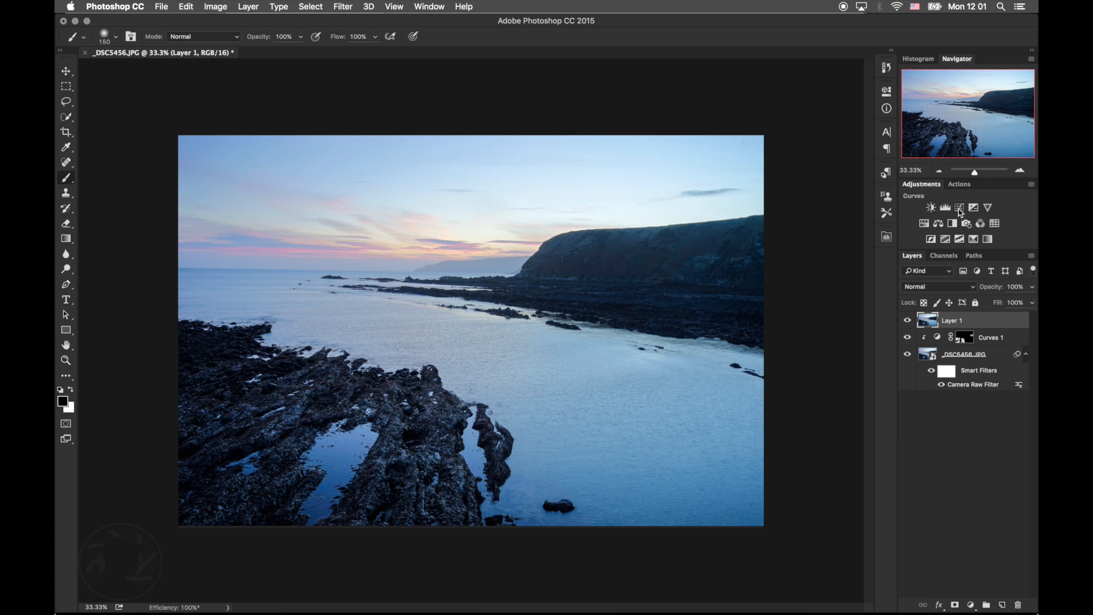
Add a Curves layer with Auto correction, compare the algorithms and confirm Find Dark & Light Colors
click(930, 207)
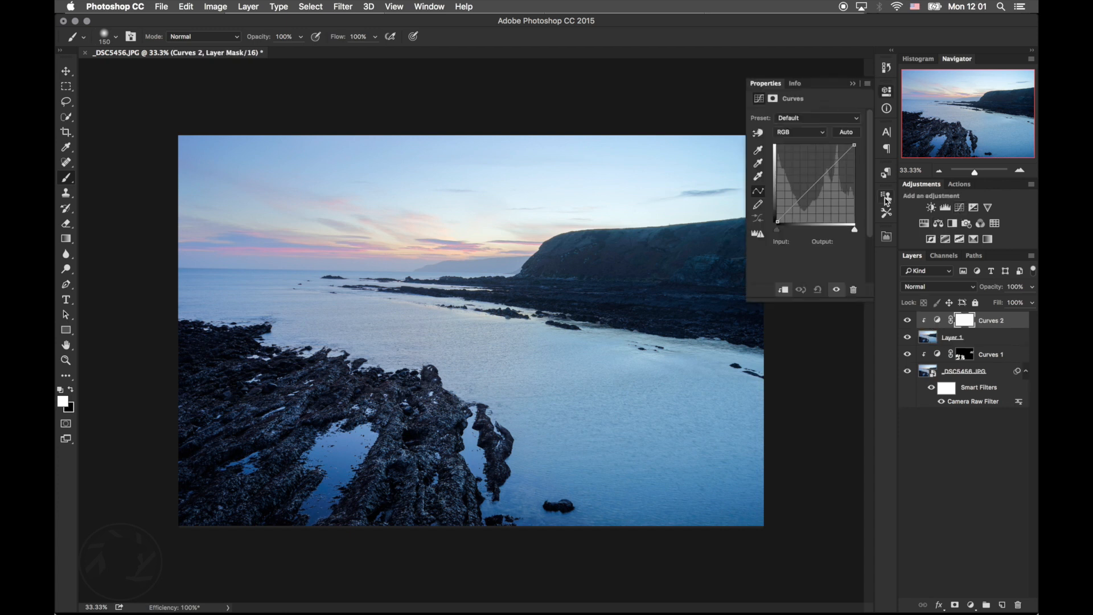
click(845, 132)
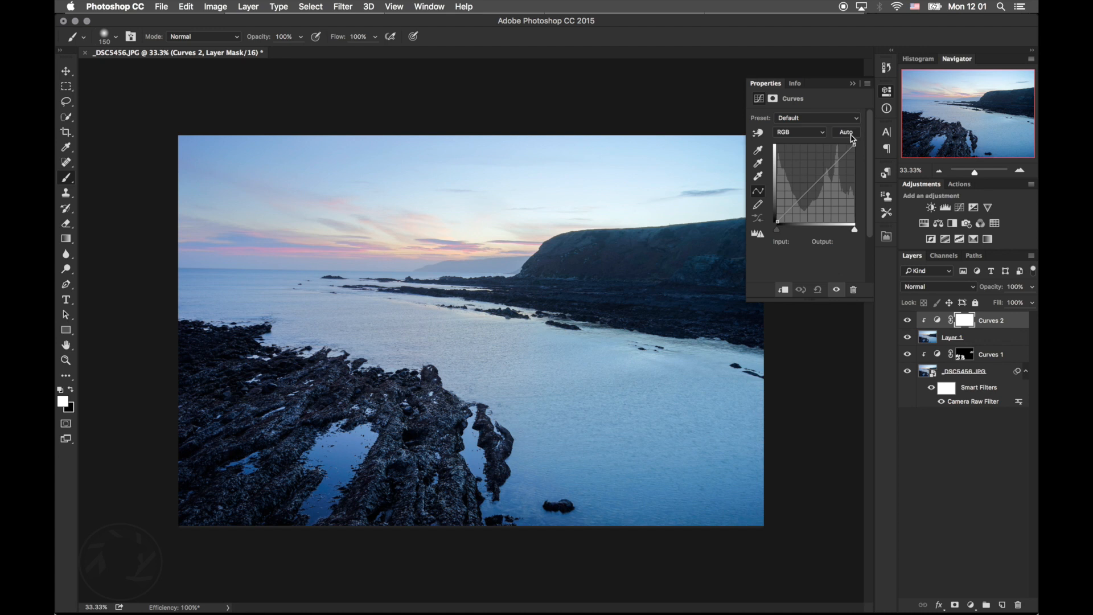
click(846, 132)
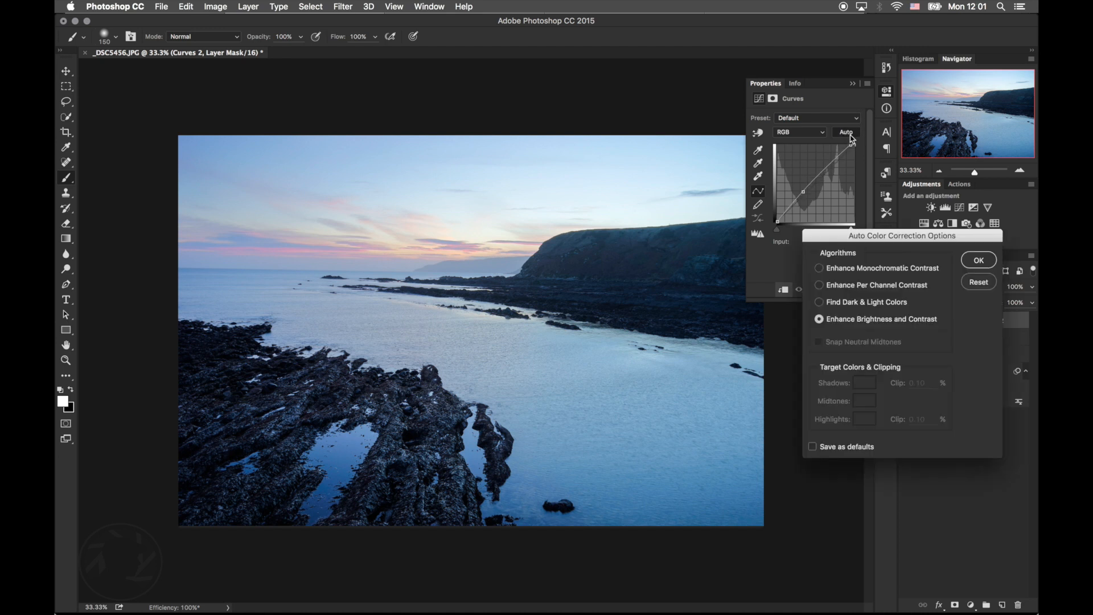
click(819, 267)
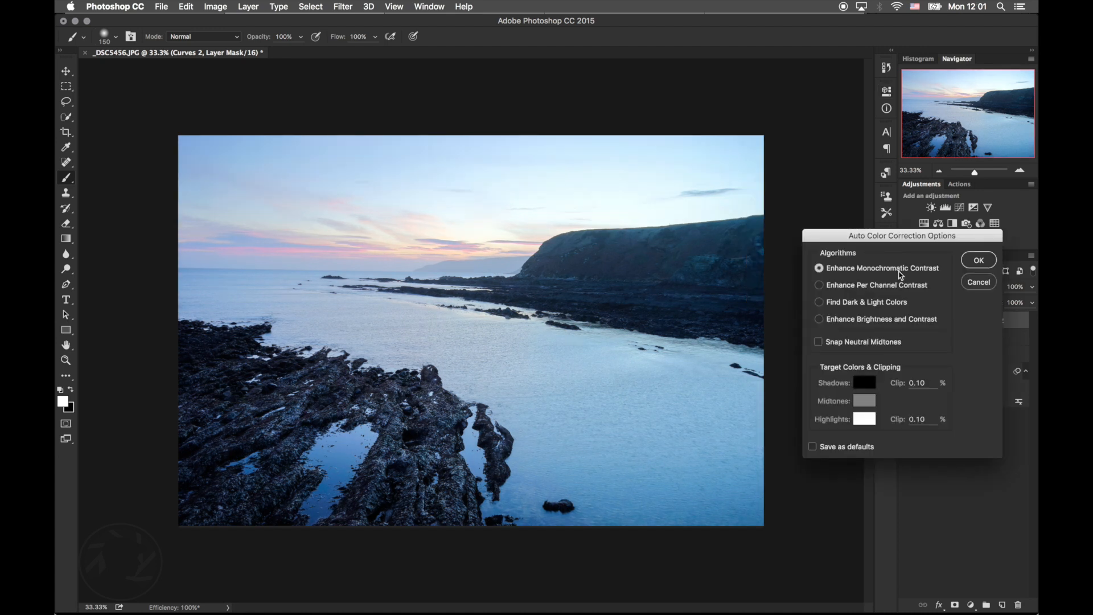
click(819, 285)
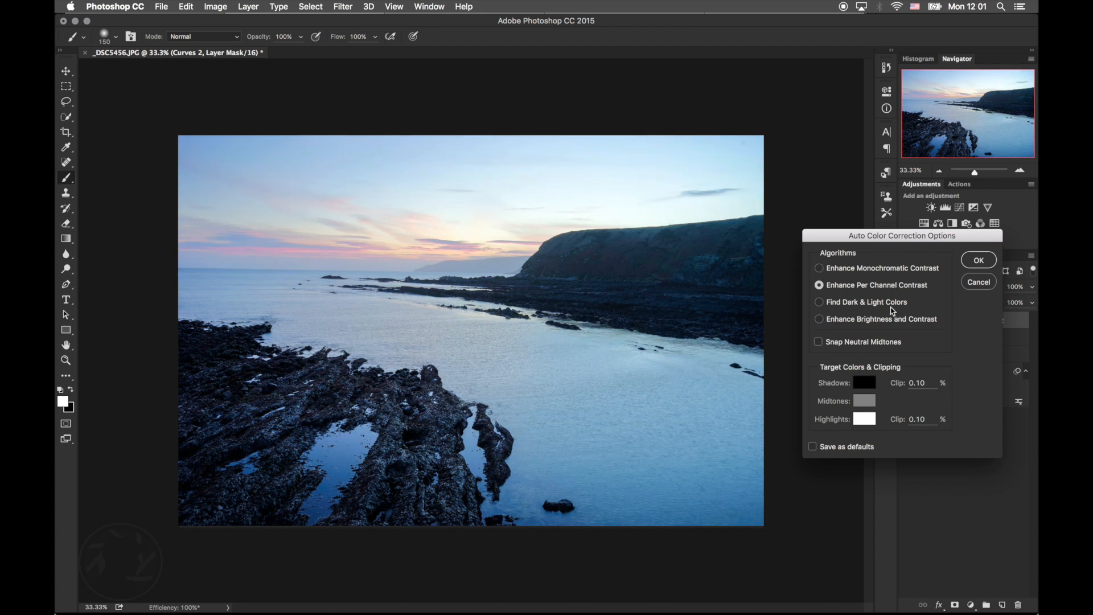
click(819, 302)
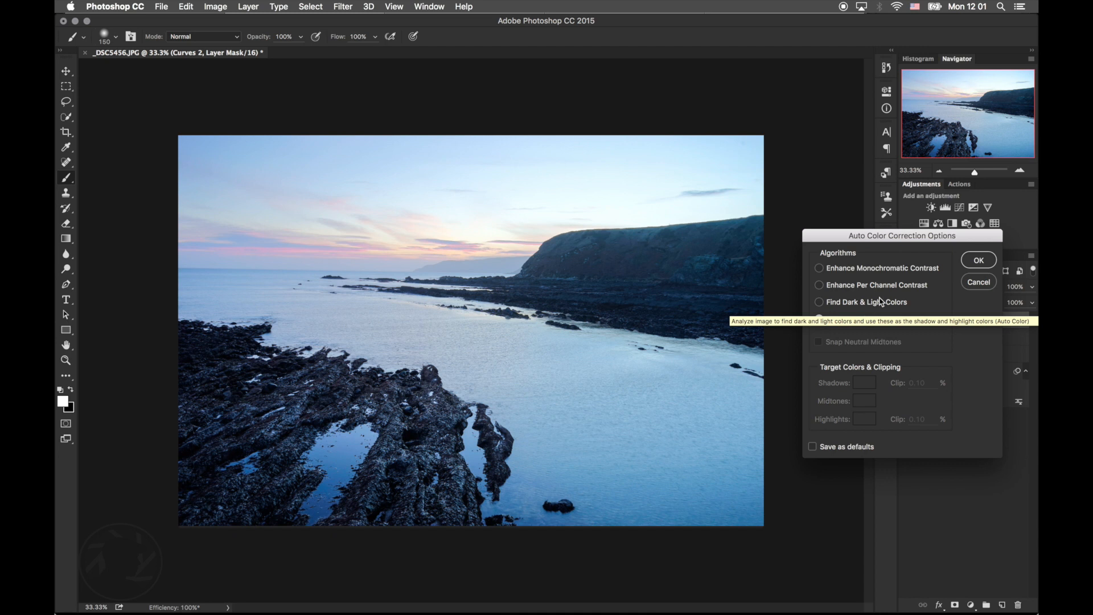
click(978, 260)
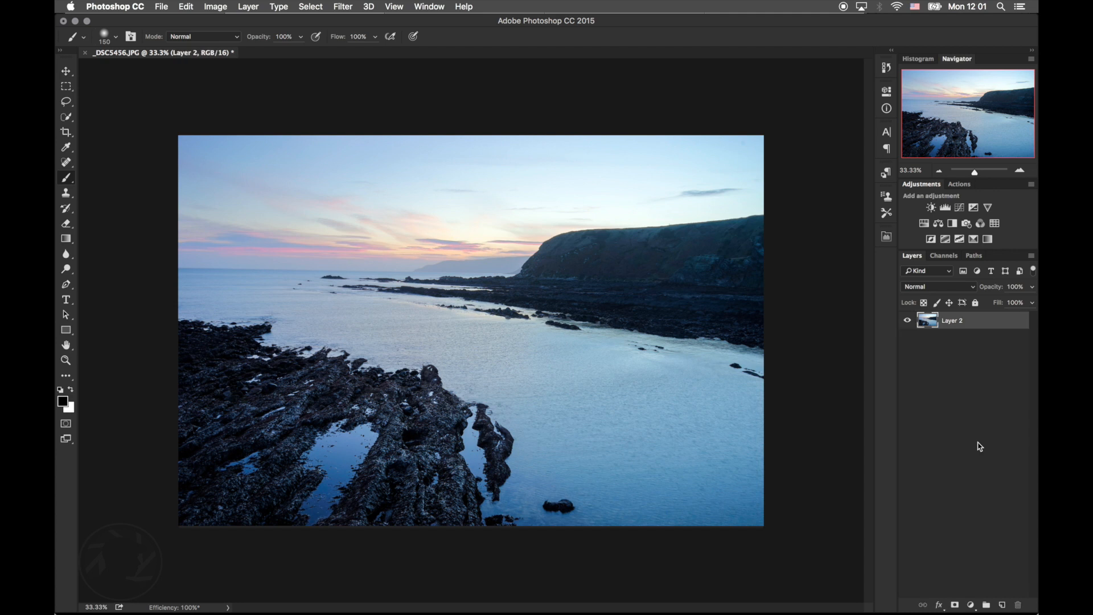
Flatten the retouched seascape into a single layer via the layer context menu
right_click(952, 319)
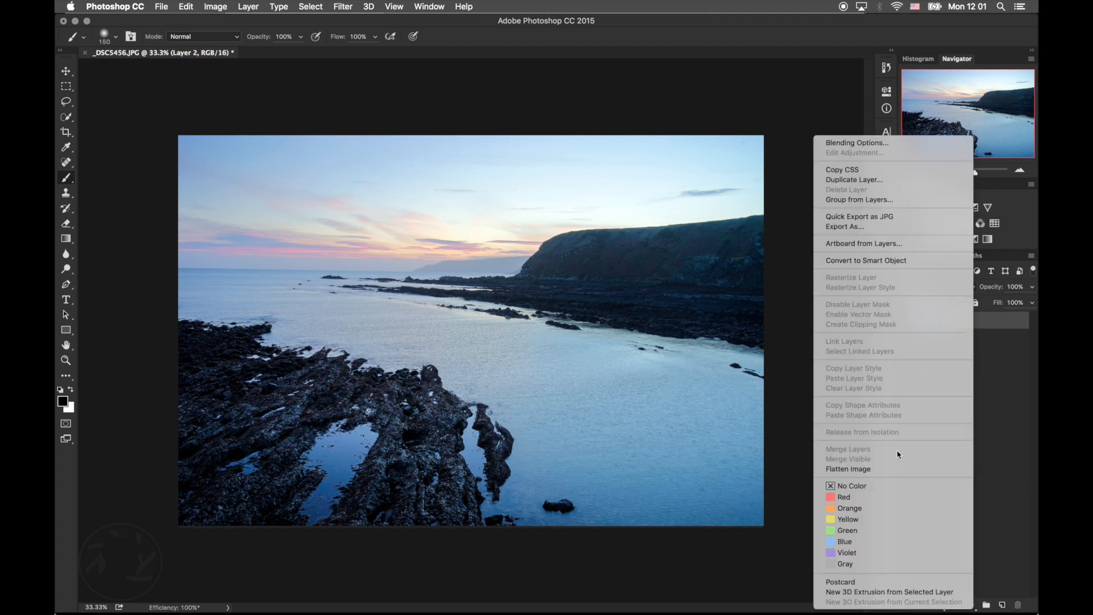
click(848, 468)
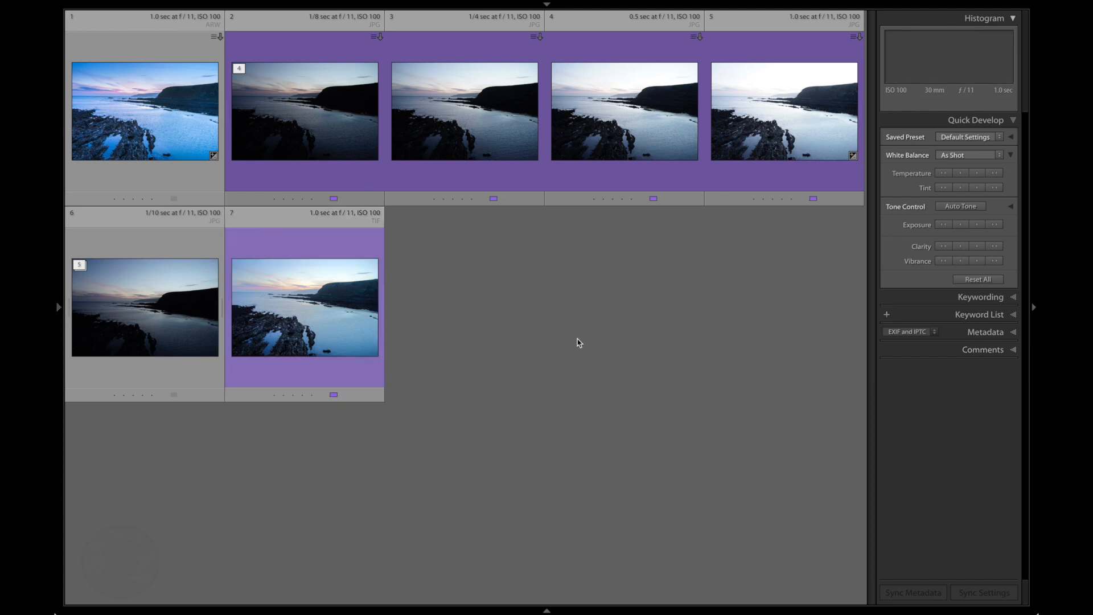
Compare the retouched TIF with the original 0.5 sec JPG exposure side by side
click(304, 307)
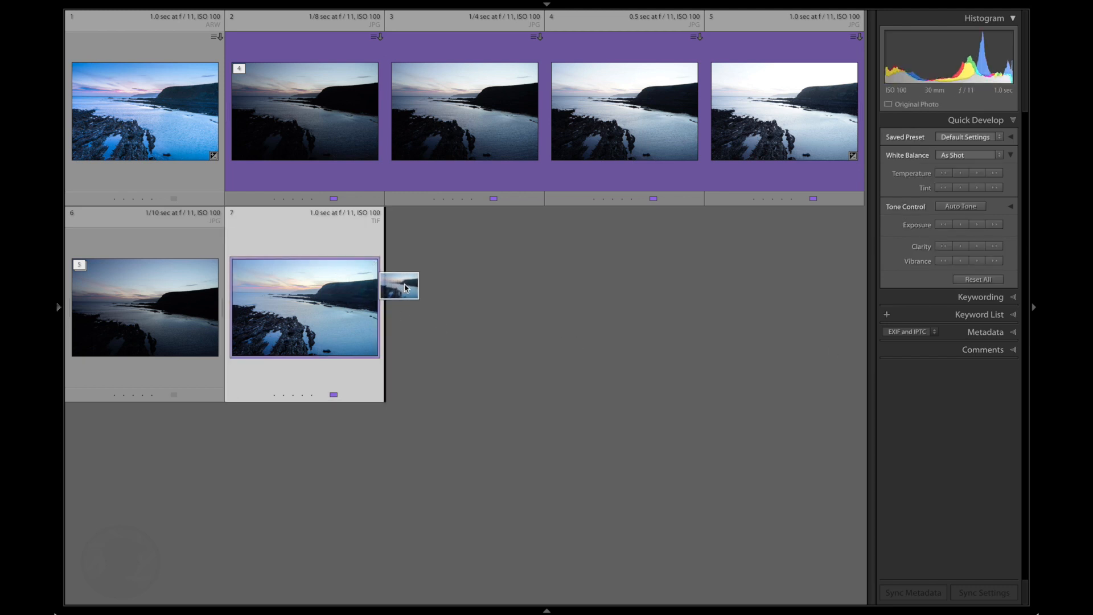
mouse_move(585, 121)
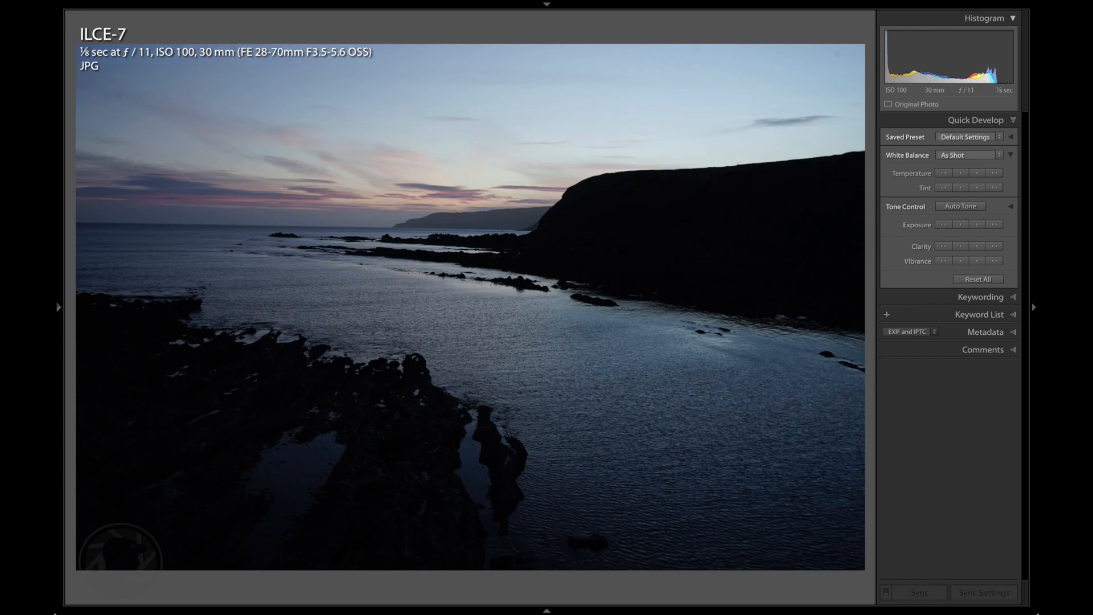
key(g)
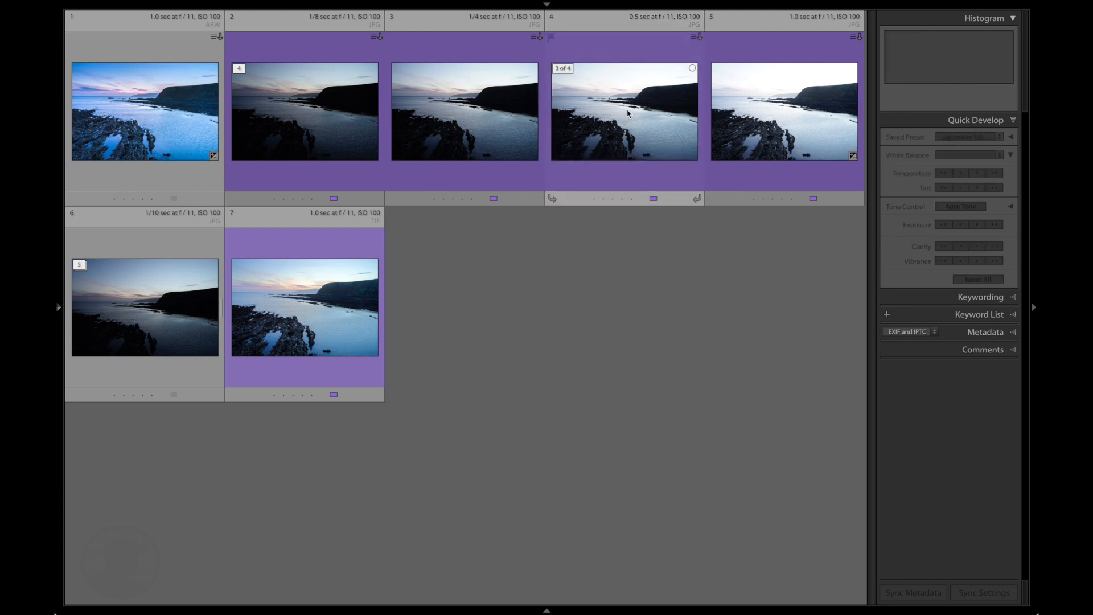
click(622, 111)
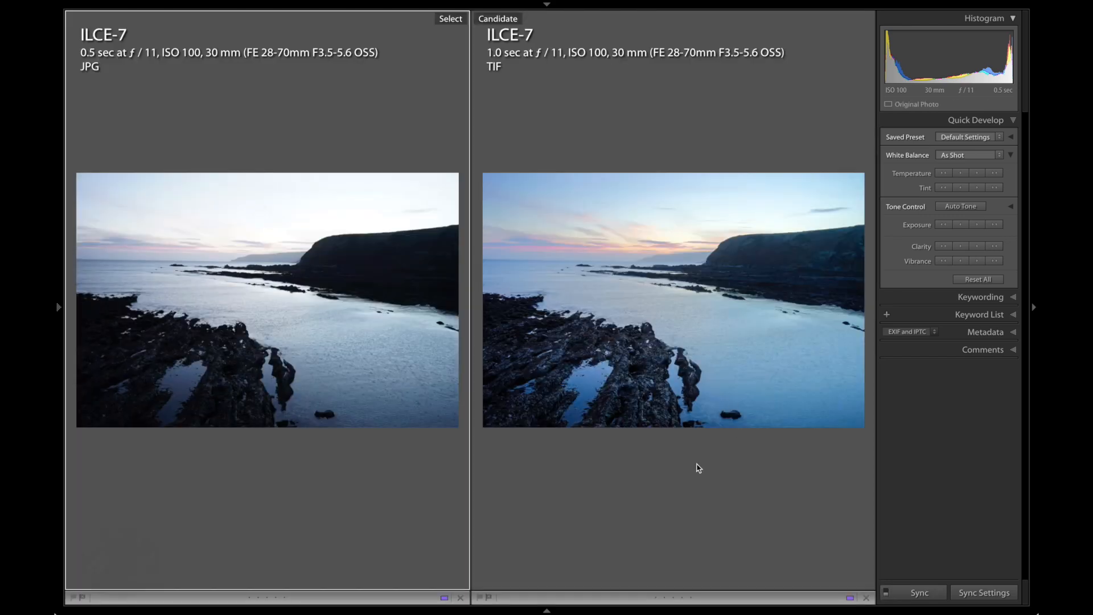
mouse_move(680, 477)
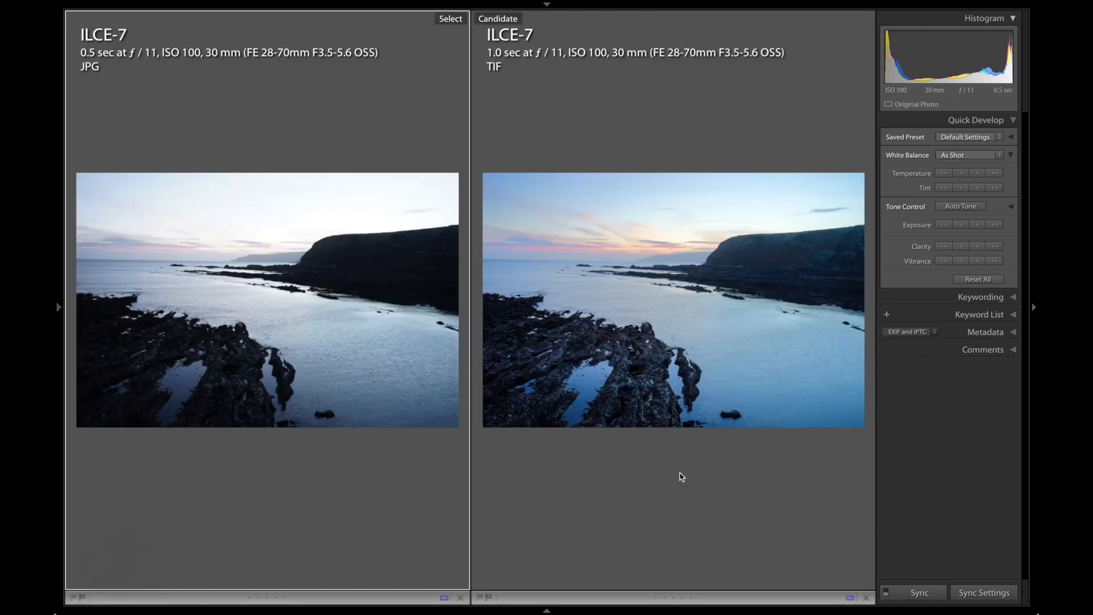